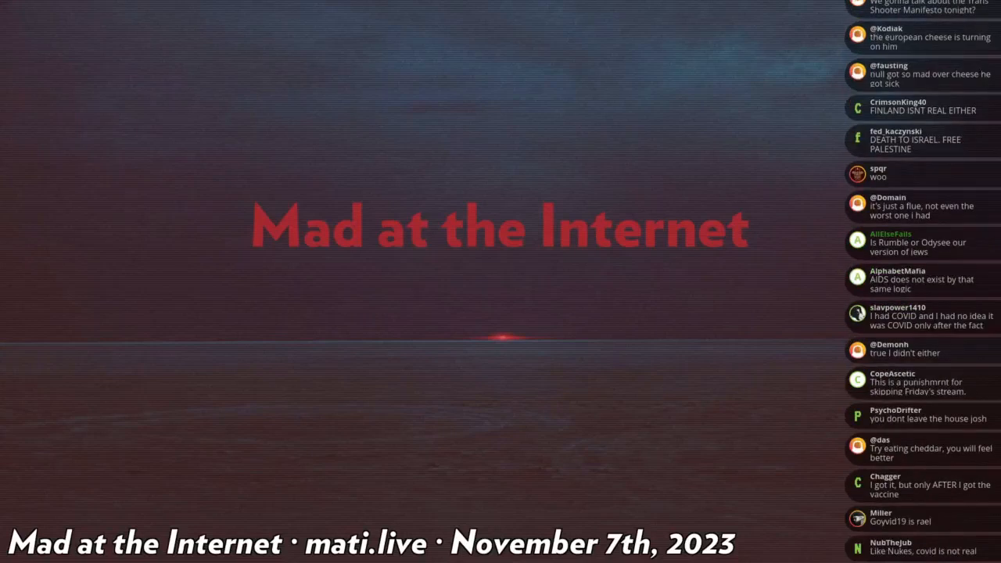
scroll(down, 3)
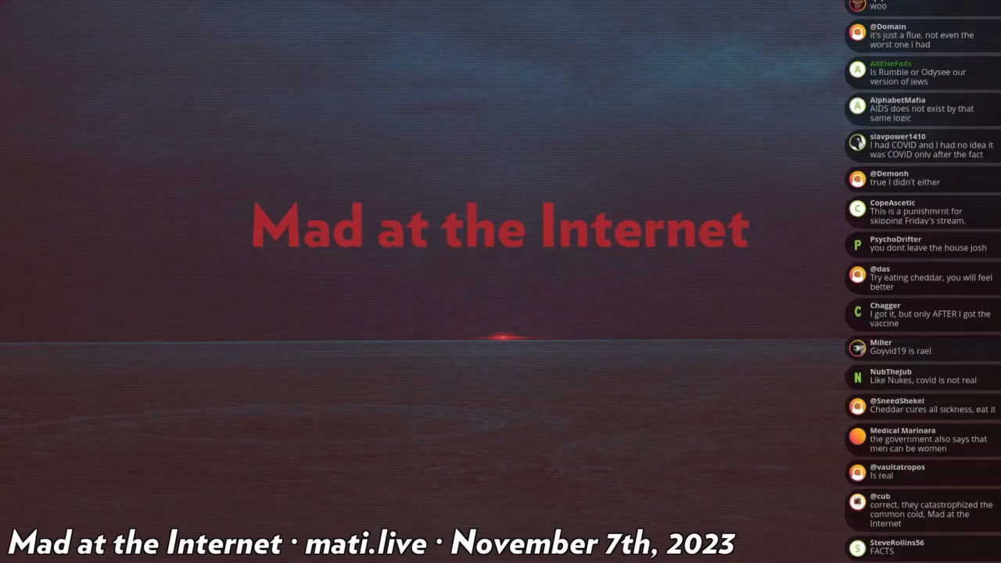
scroll(down, 3)
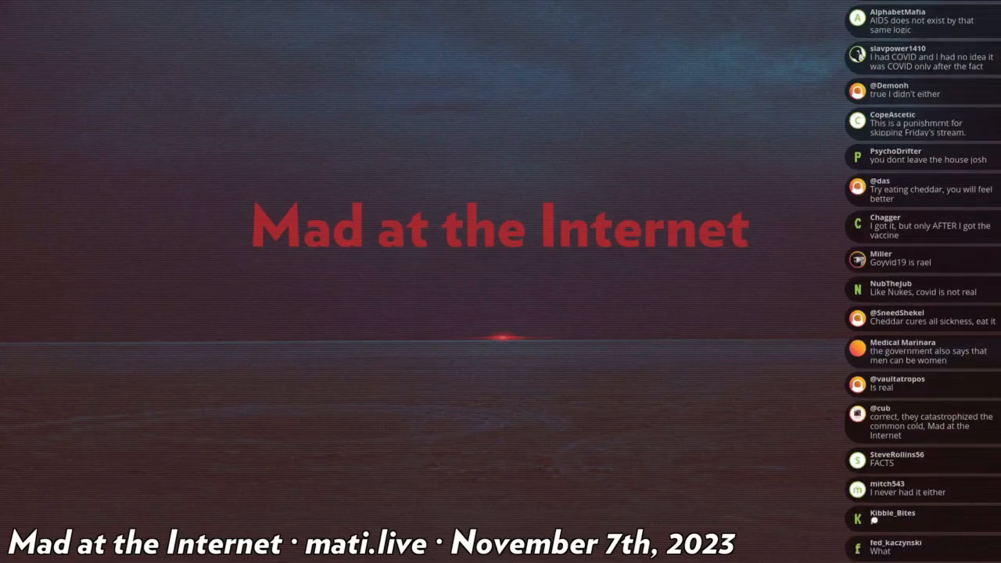
scroll(down, 3)
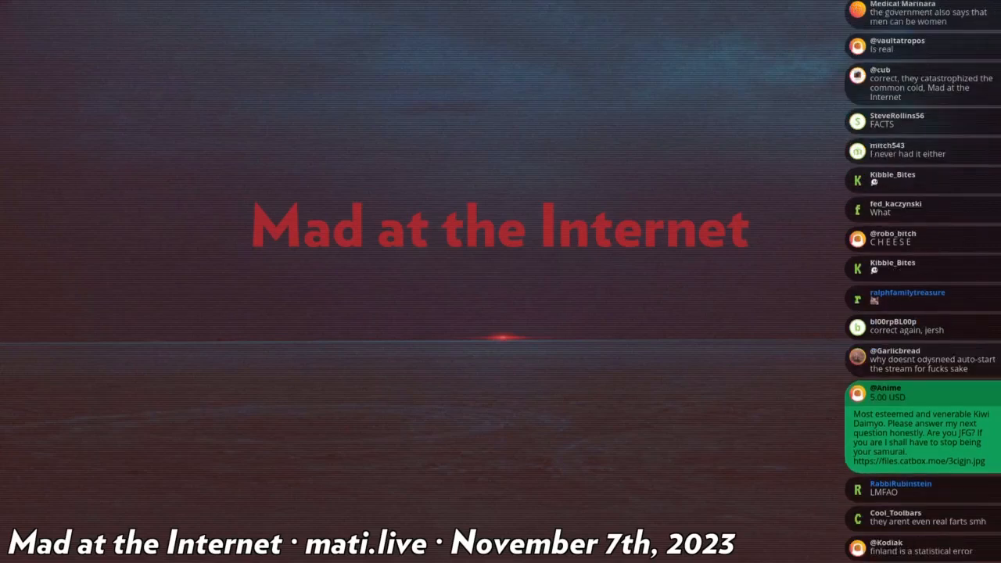
scroll(down, 3)
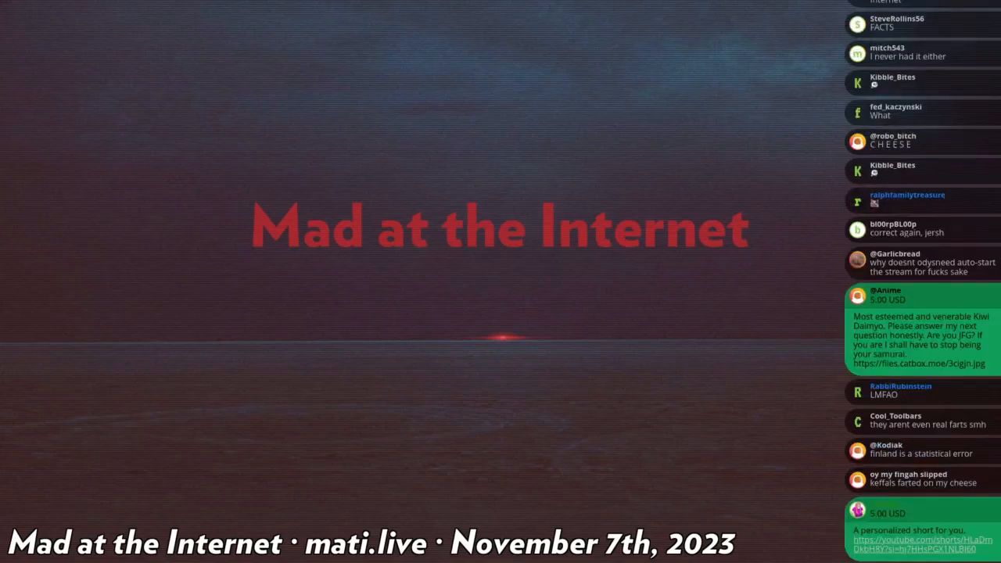
scroll(down, 3)
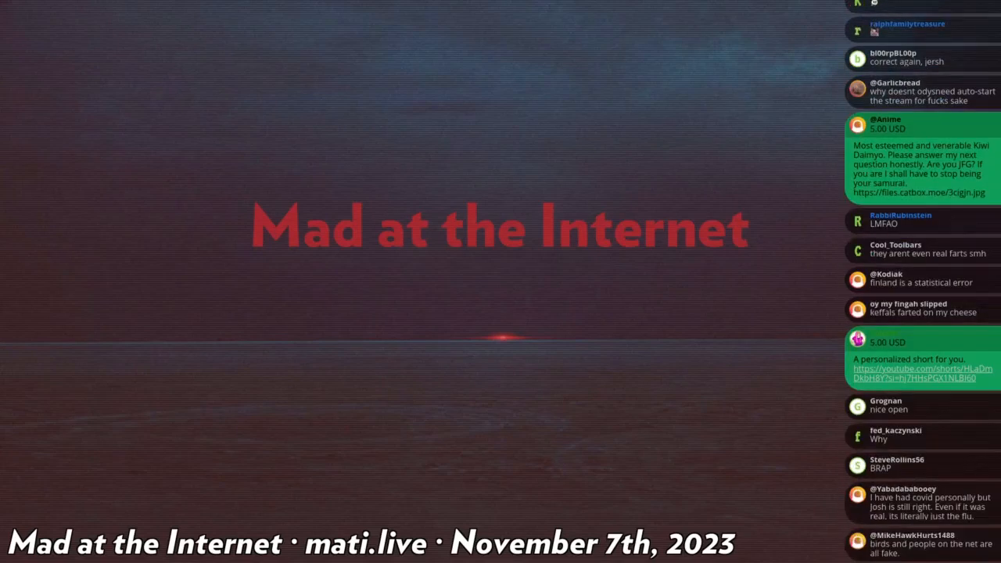
scroll(down, 3)
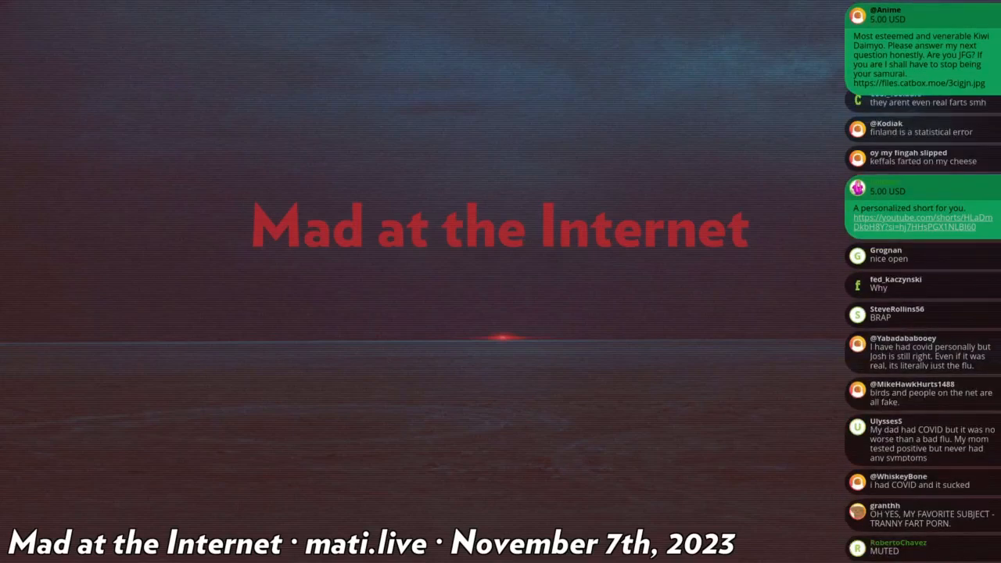
scroll(down, 3)
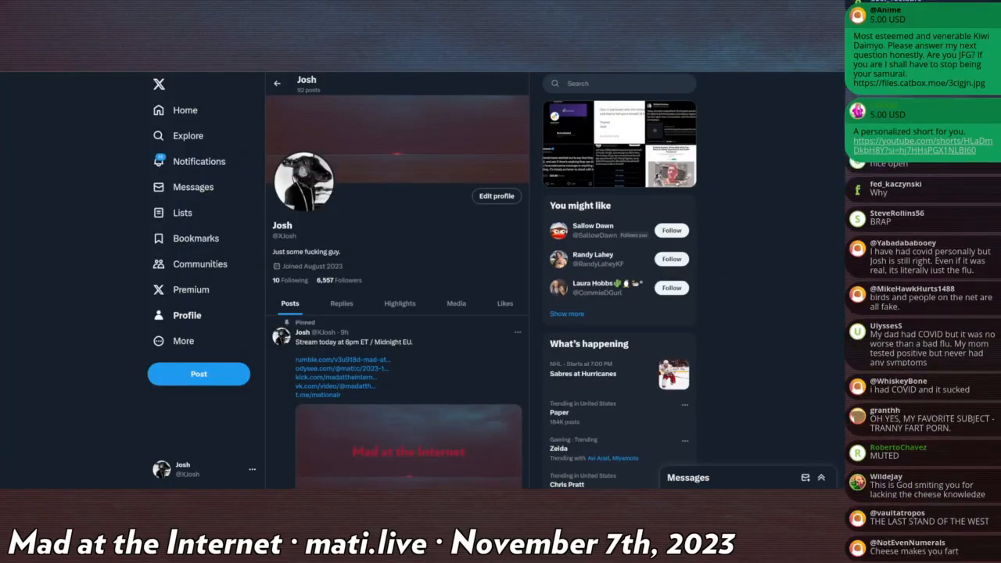
scroll(down, 3)
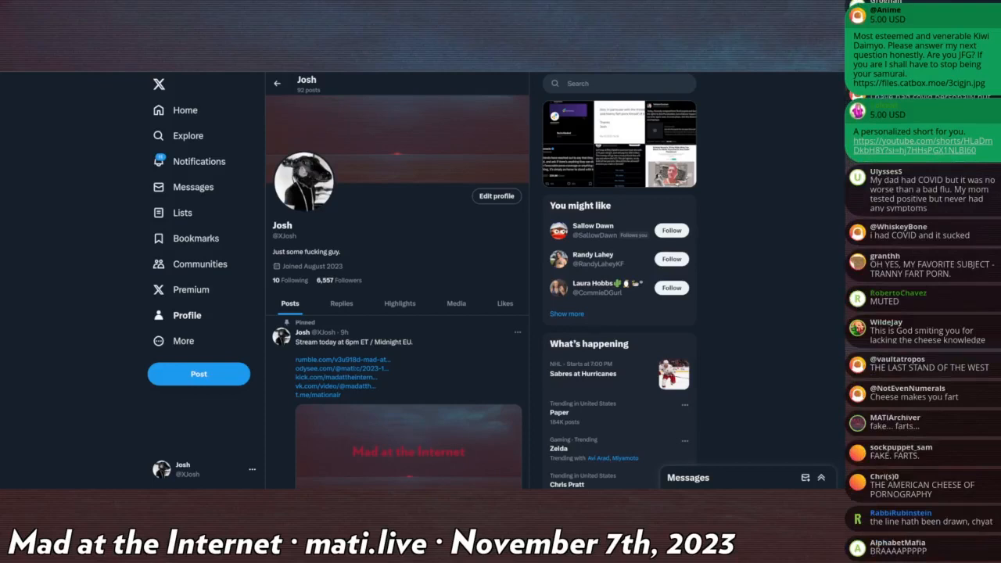
scroll(down, 3)
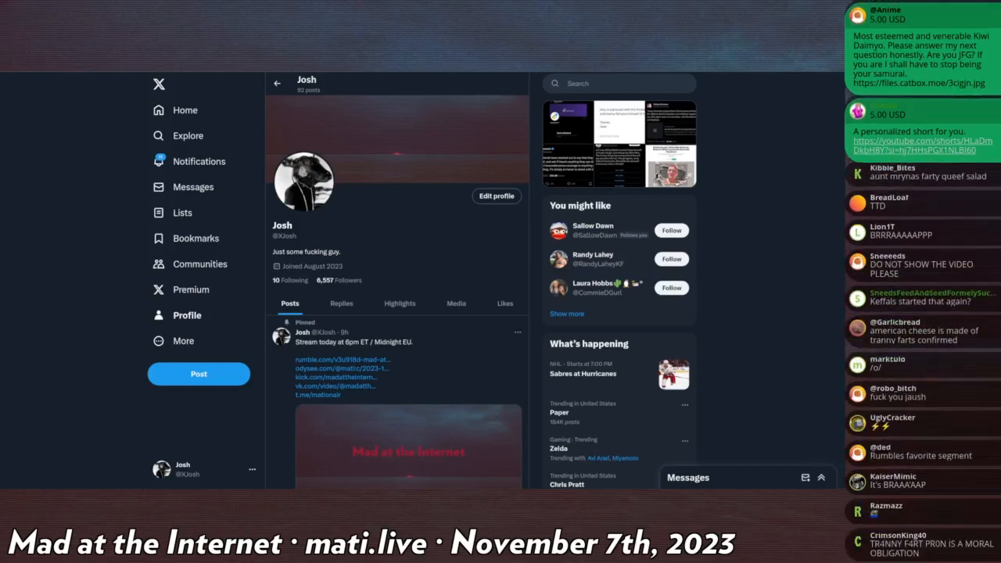
scroll(down, 3)
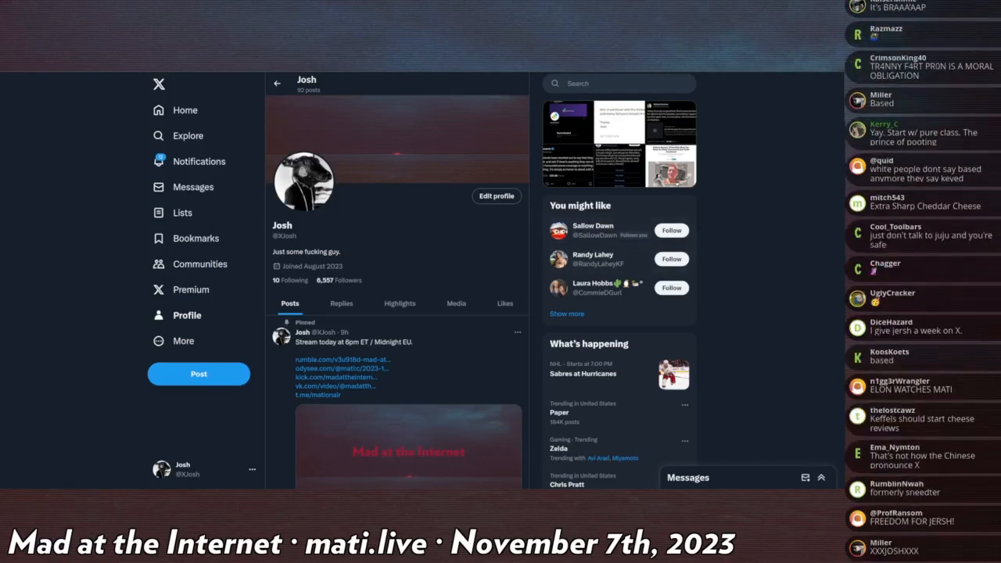
scroll(down, 3)
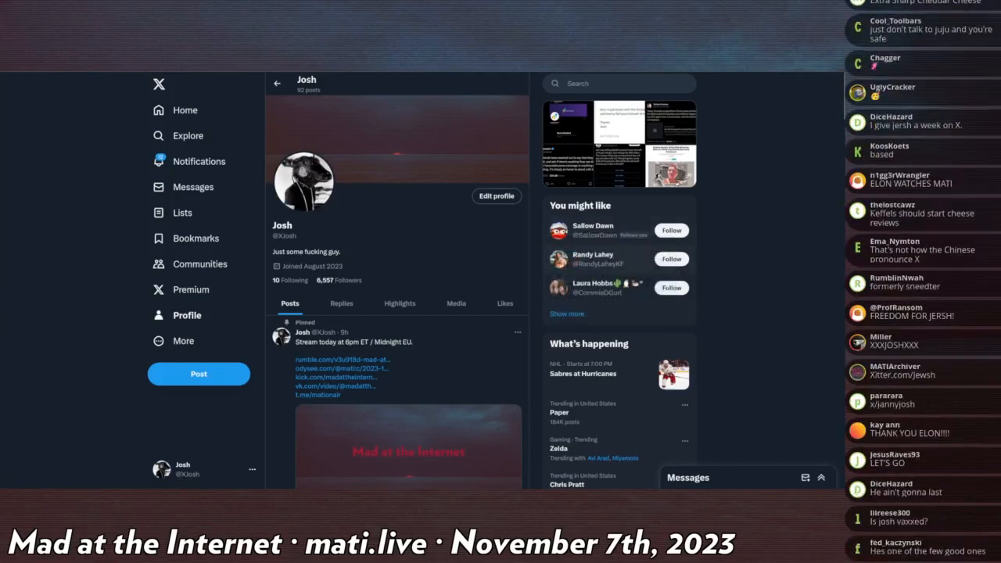
mouse_move(591, 283)
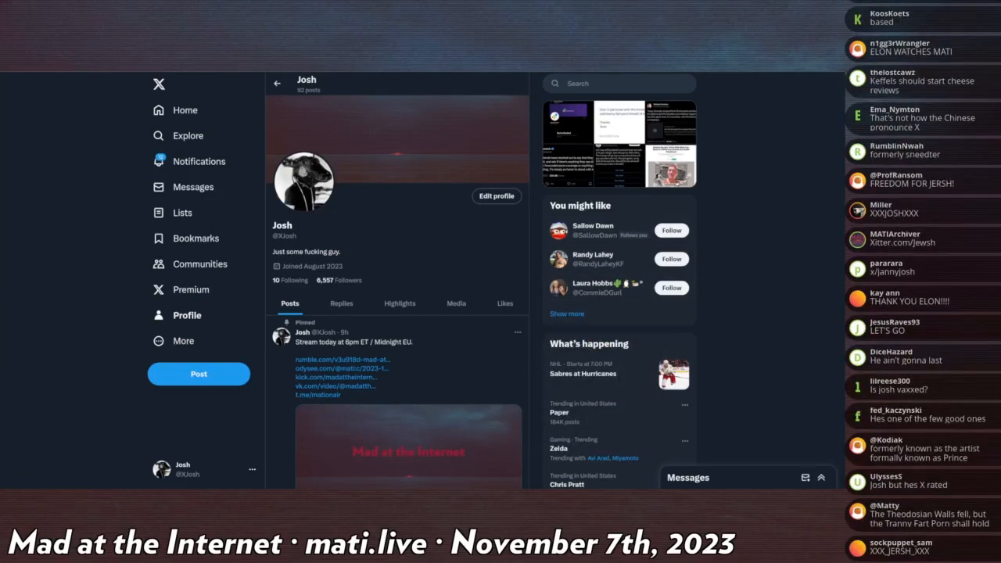
scroll(down, 3)
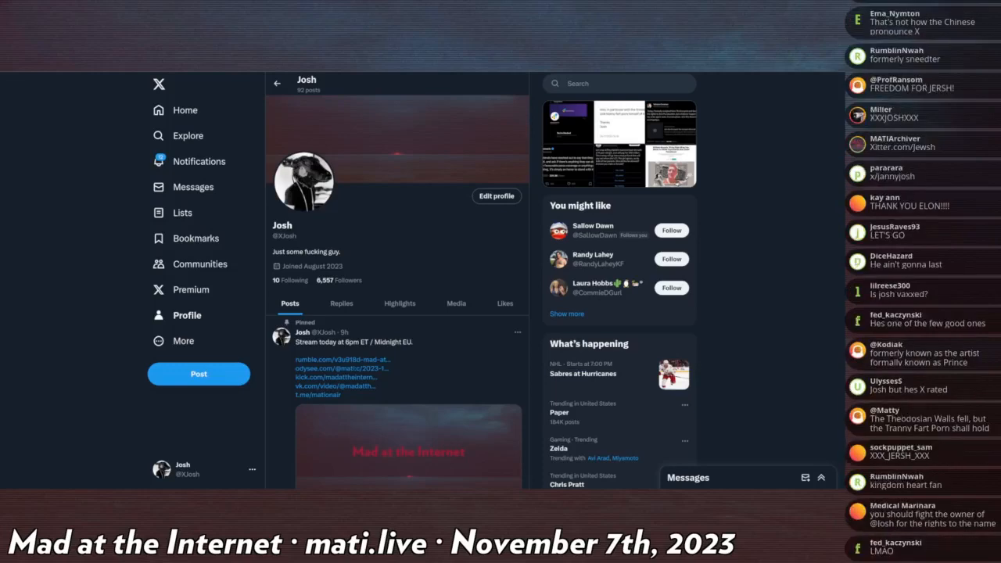
scroll(down, 3)
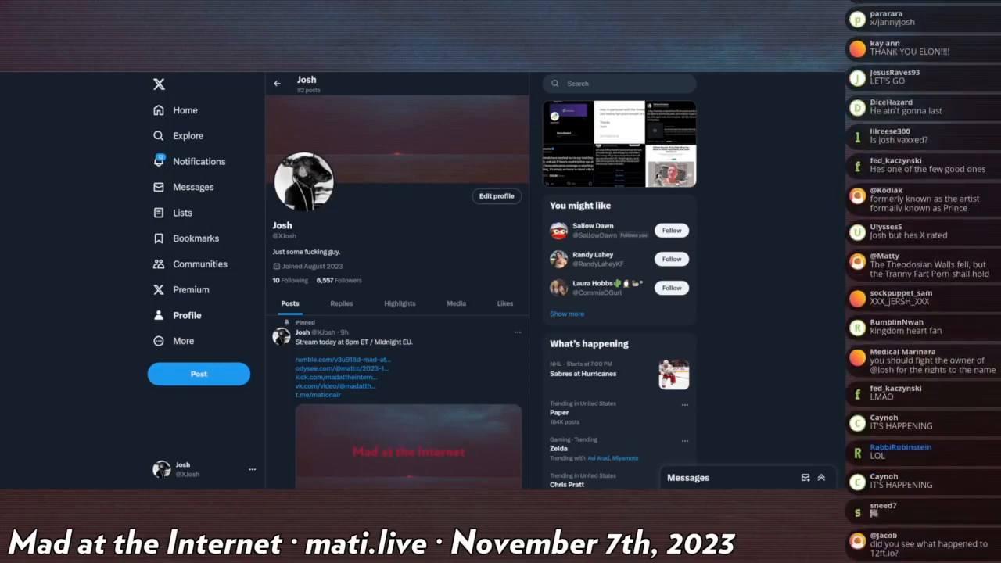
scroll(up, 3)
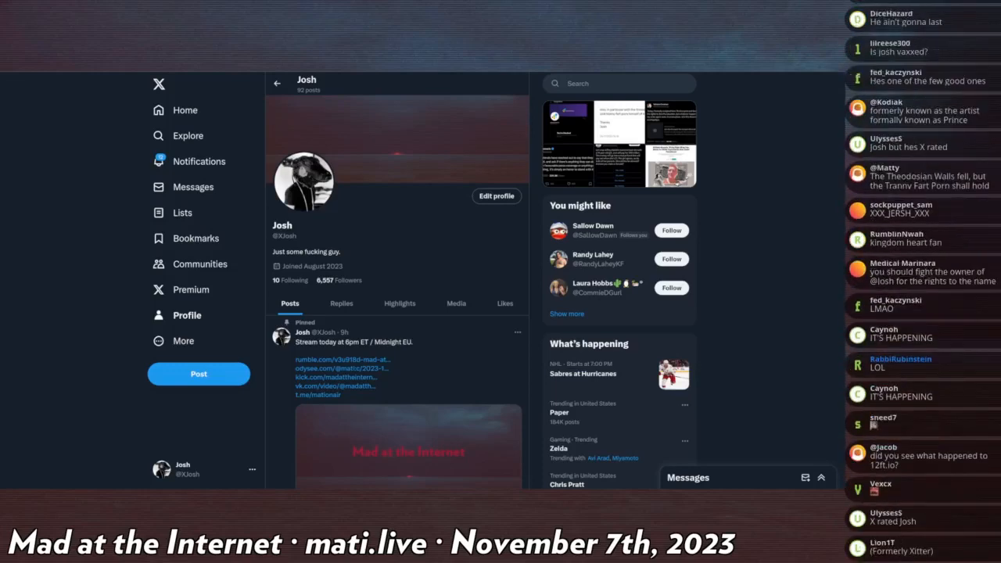
scroll(down, 3)
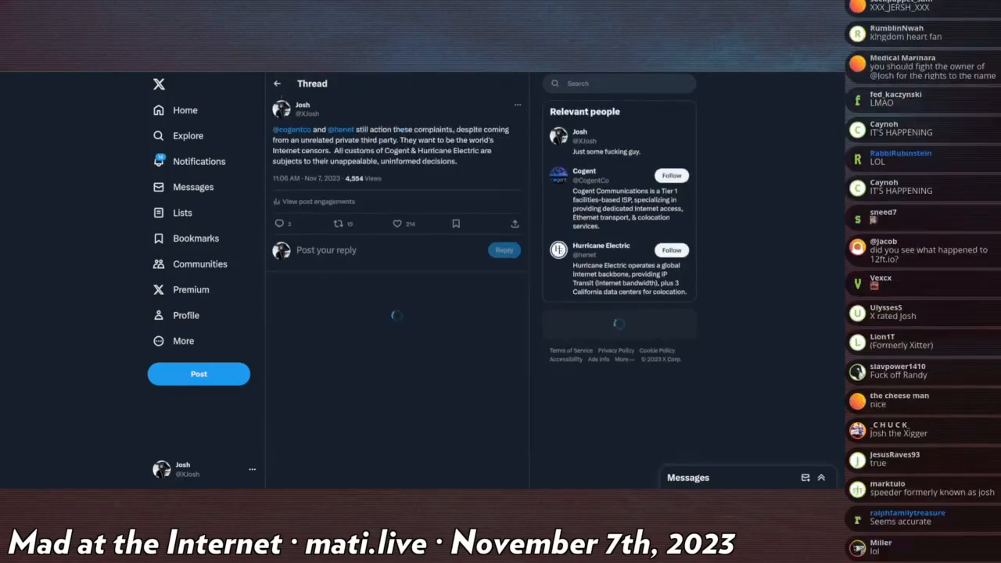
scroll(up, 3)
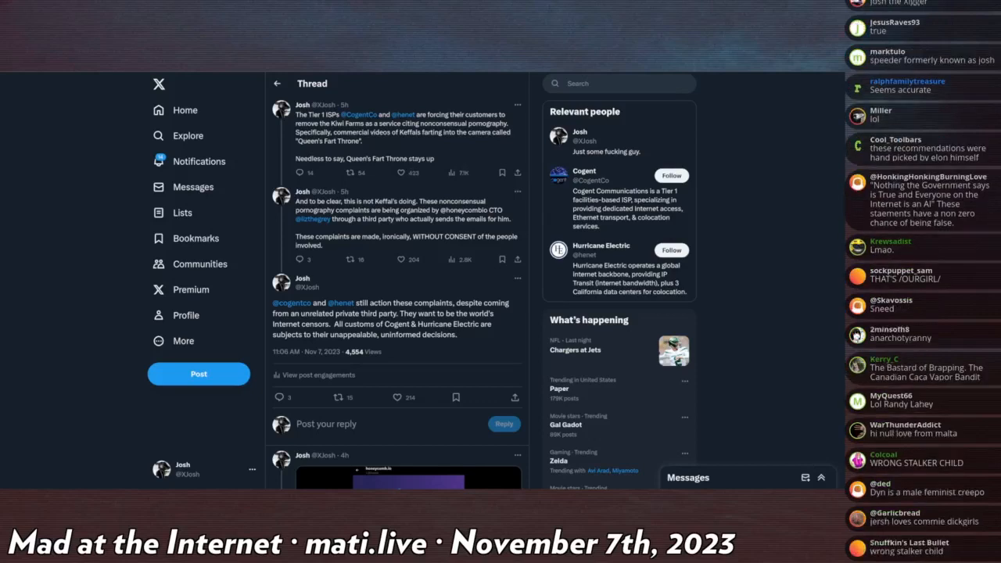
scroll(down, 3)
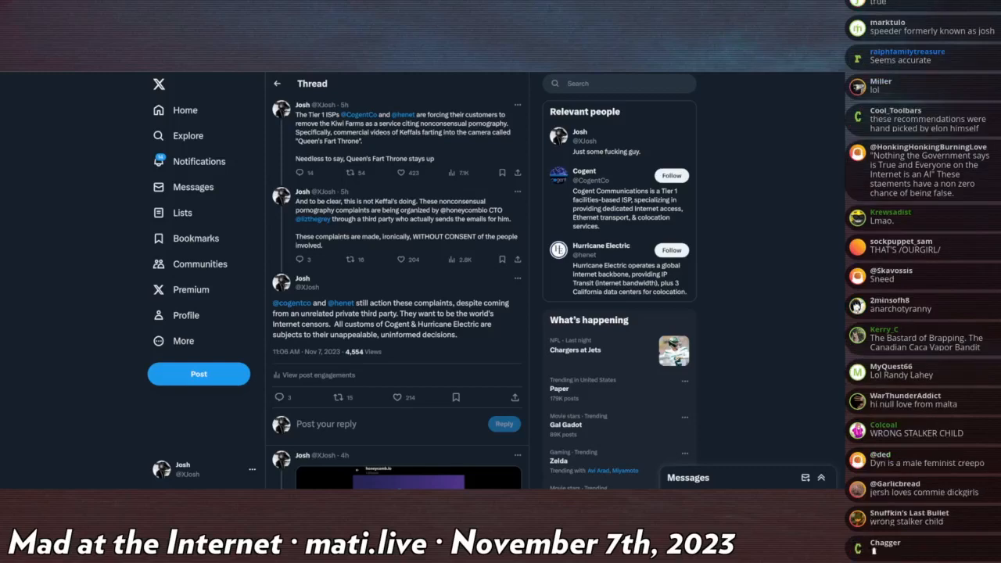
scroll(up, 3)
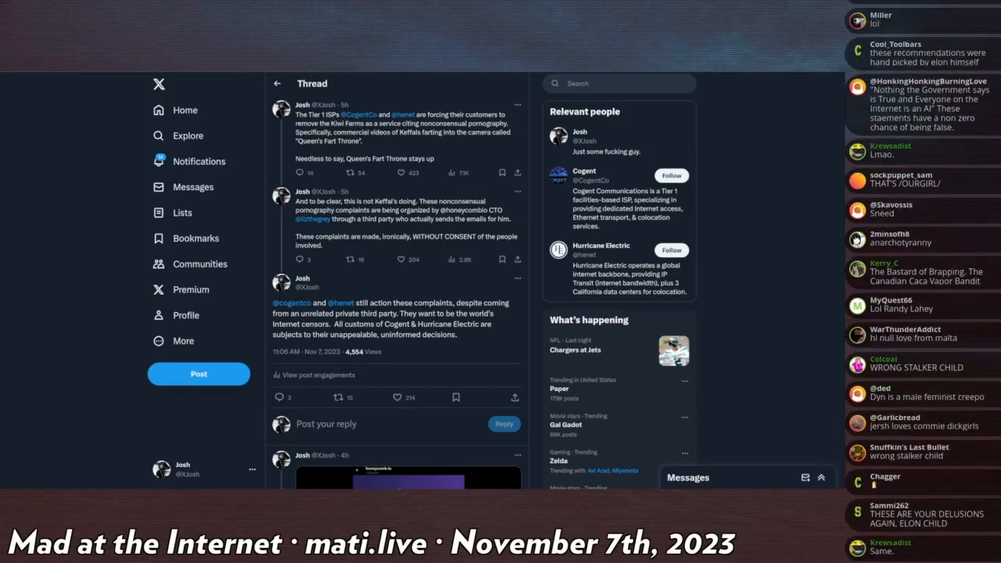
scroll(down, 3)
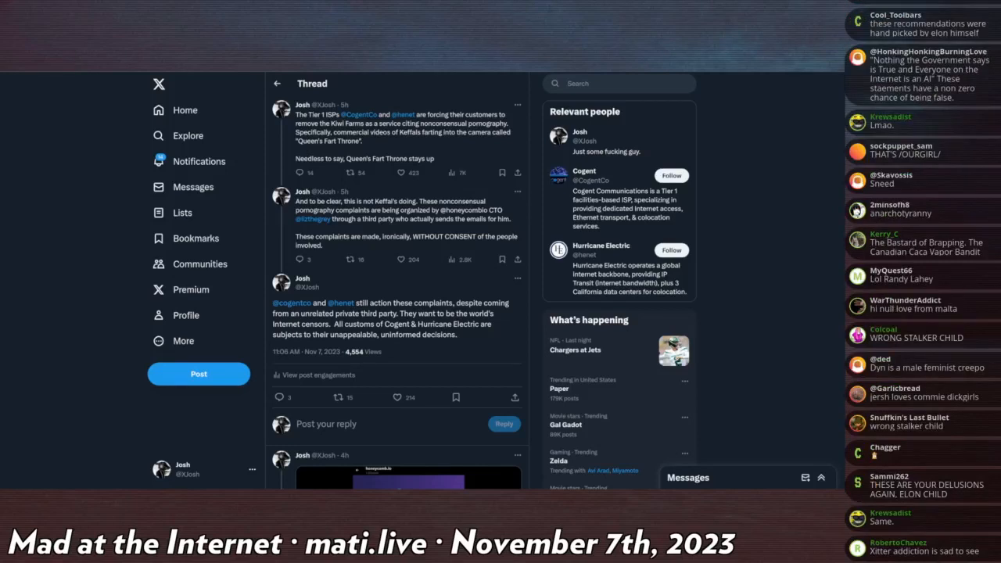
scroll(up, 3)
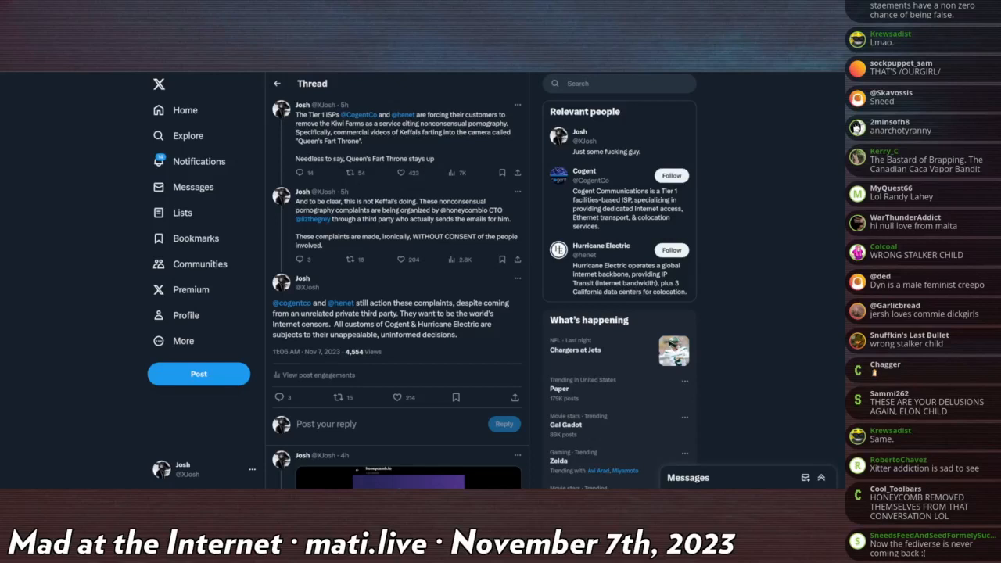
scroll(down, 3)
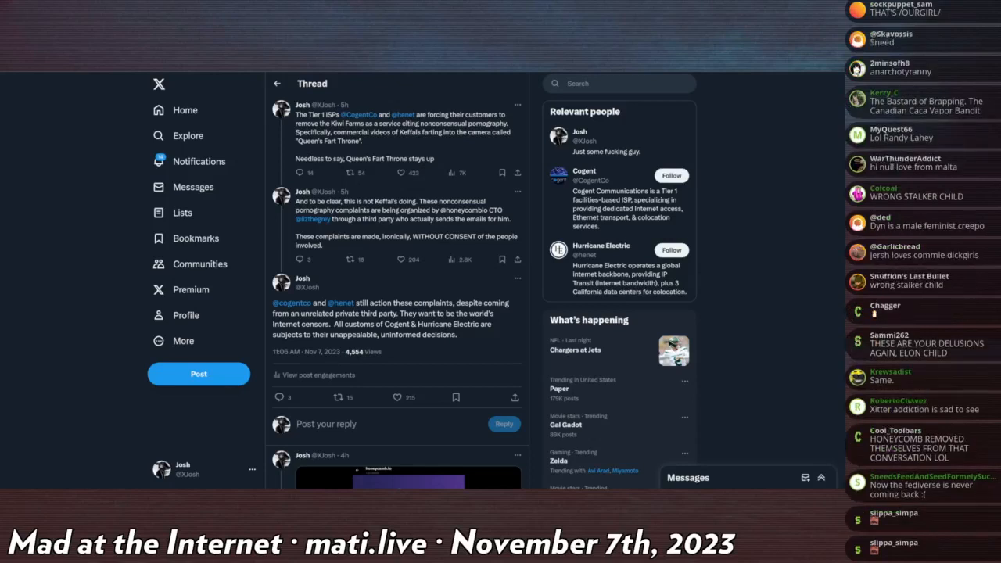
scroll(down, 3)
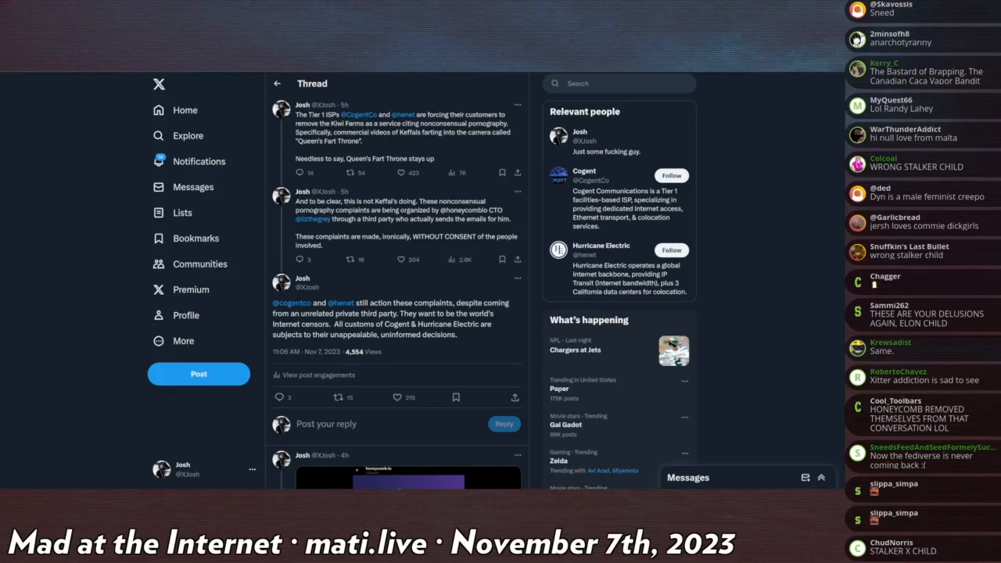
scroll(down, 3)
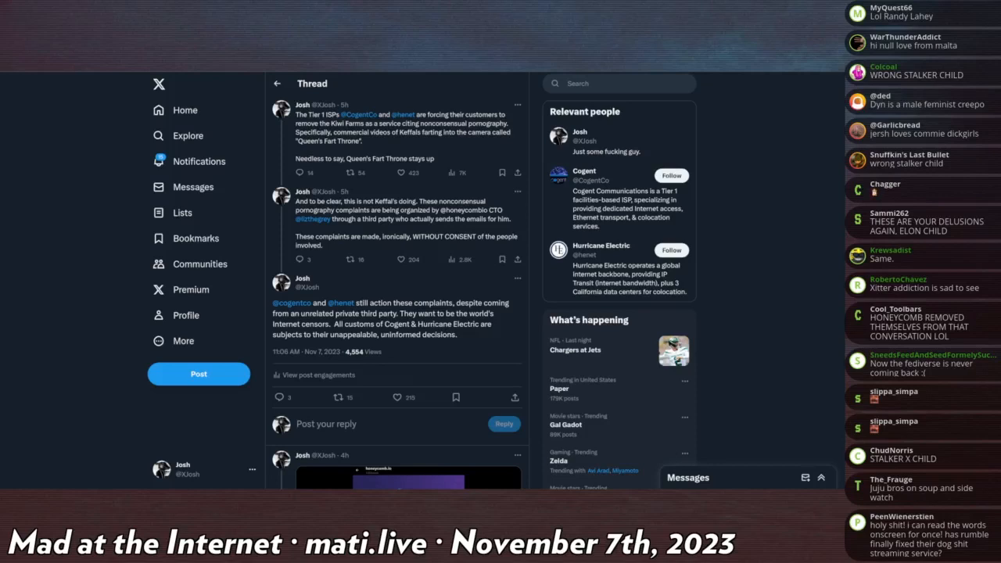
scroll(down, 3)
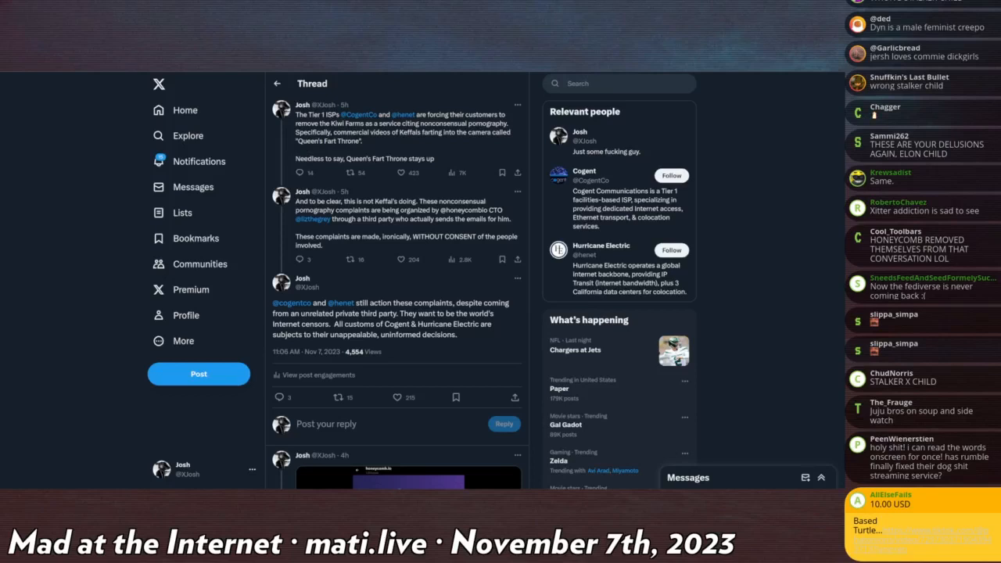
scroll(up, 3)
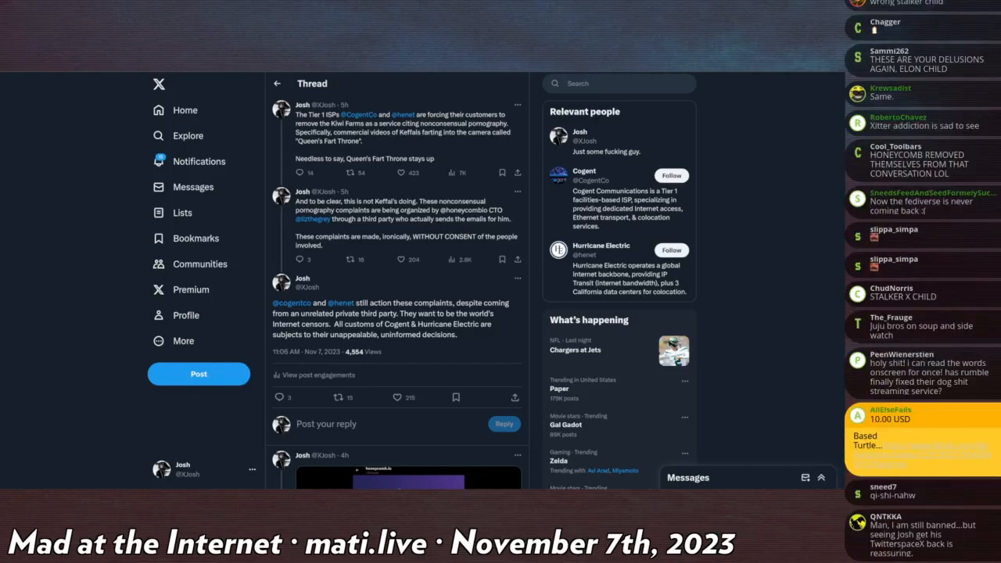
scroll(down, 3)
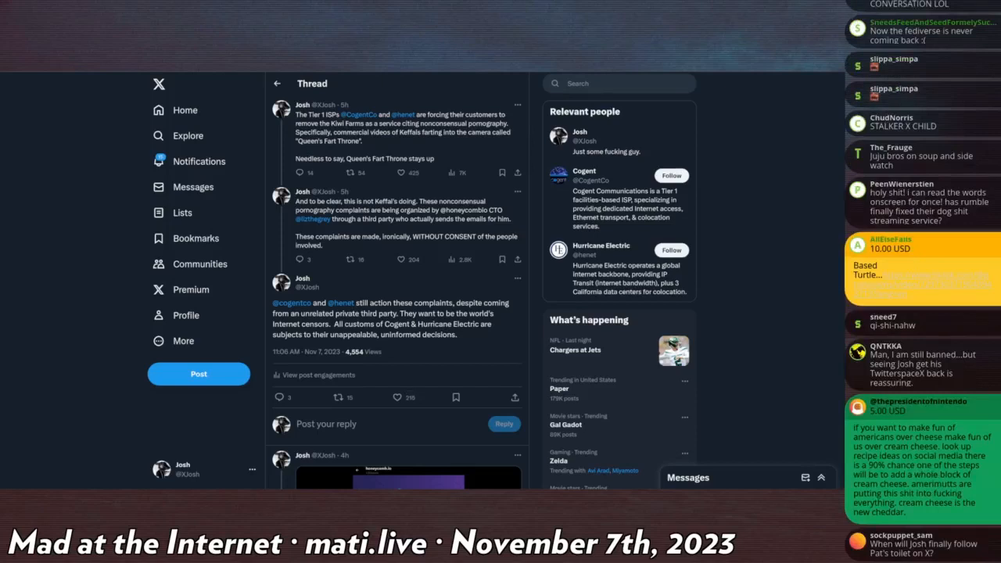
scroll(down, 3)
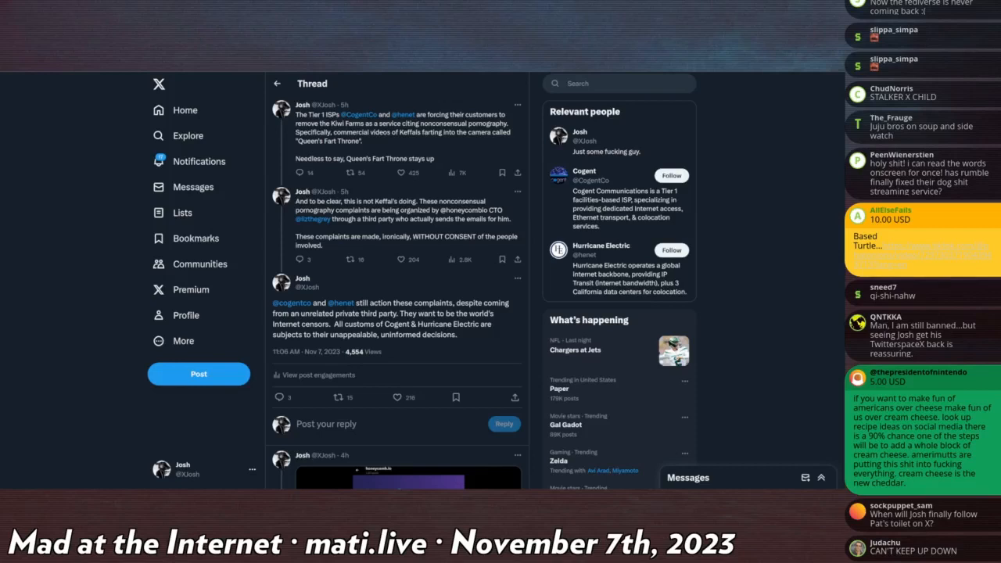
scroll(down, 3)
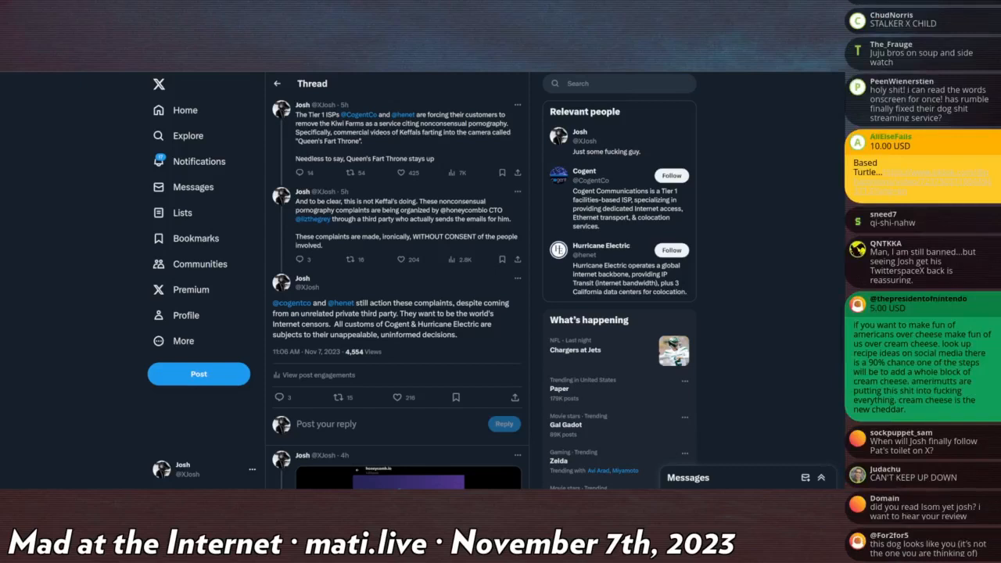
scroll(down, 3)
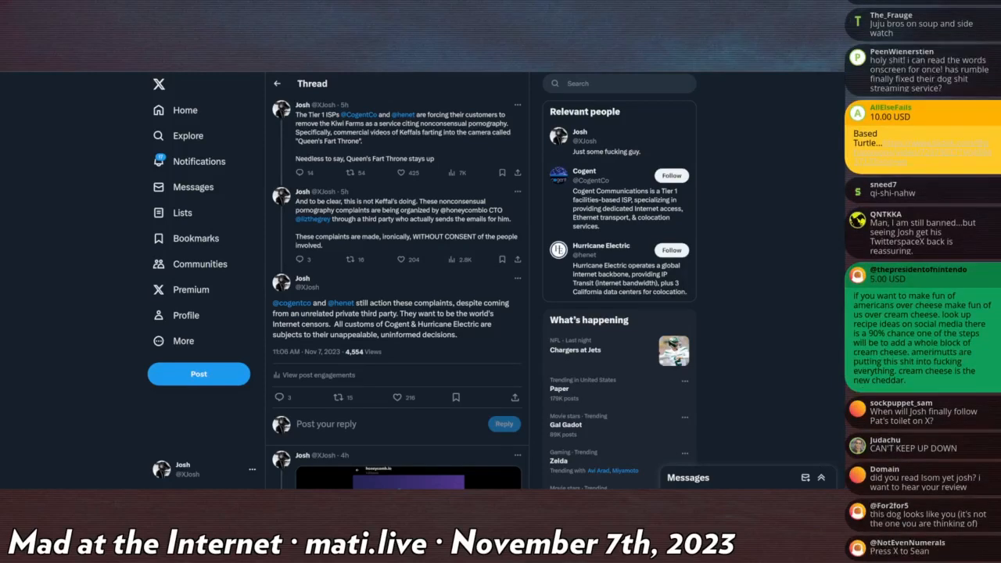
scroll(down, 3)
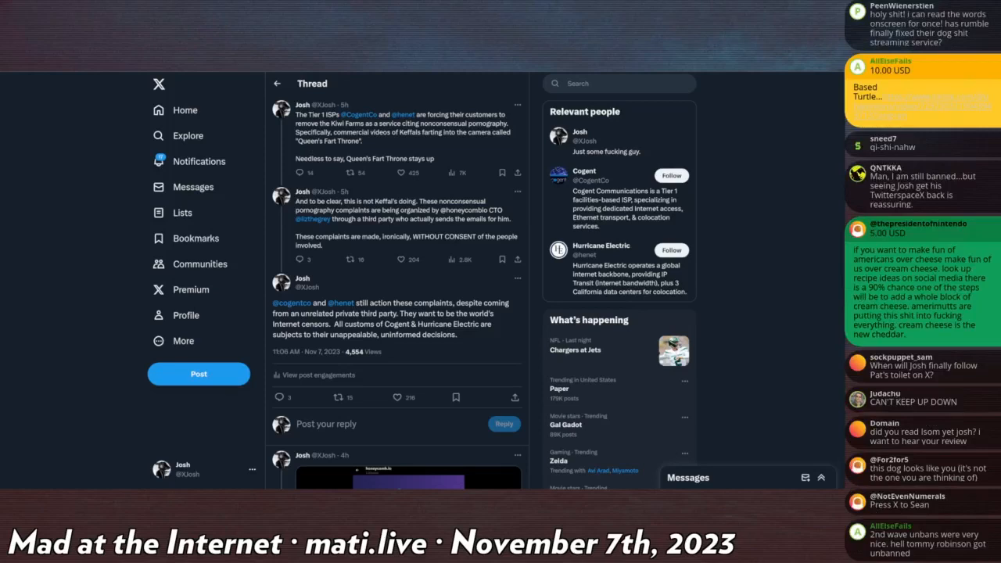
scroll(down, 3)
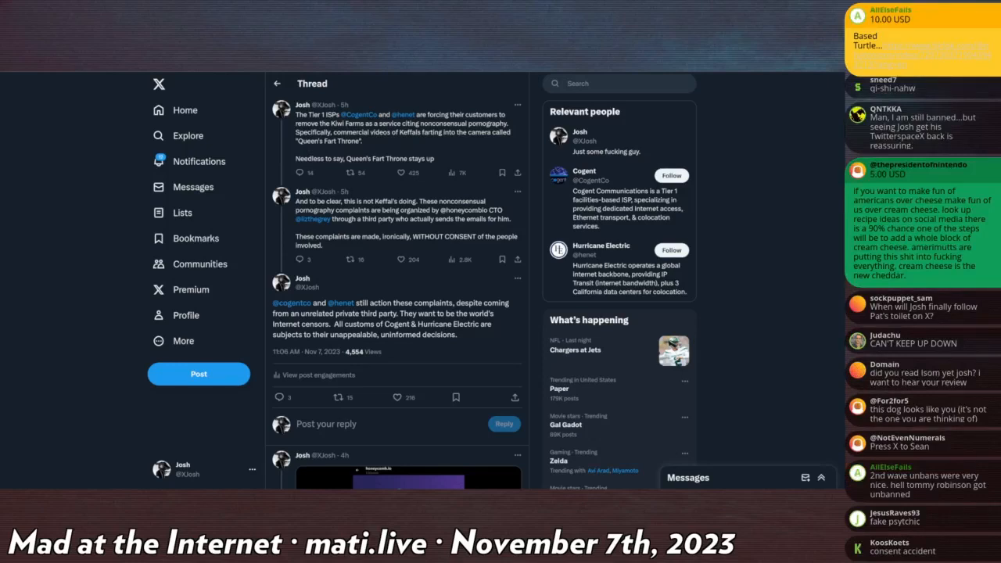
scroll(down, 3)
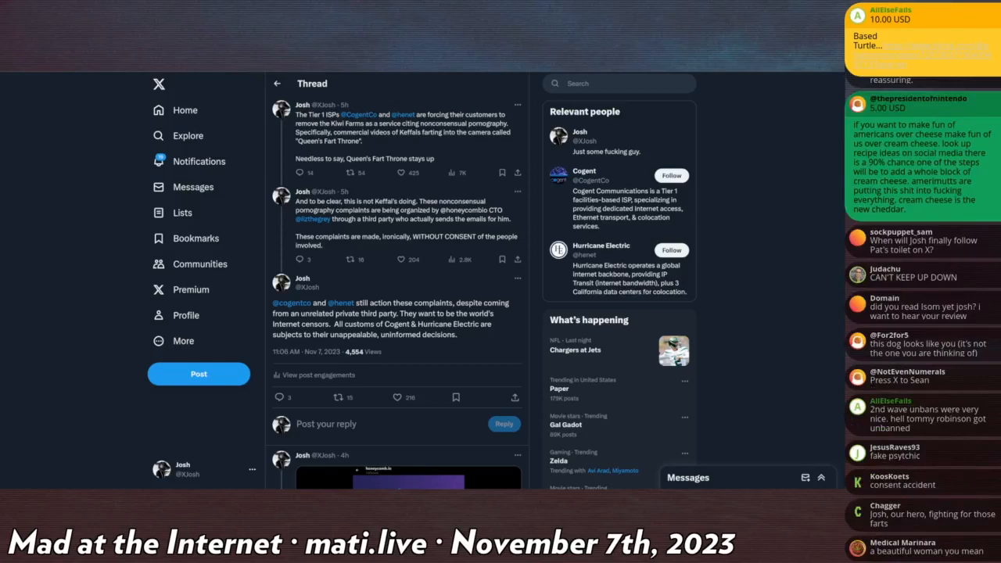
scroll(down, 3)
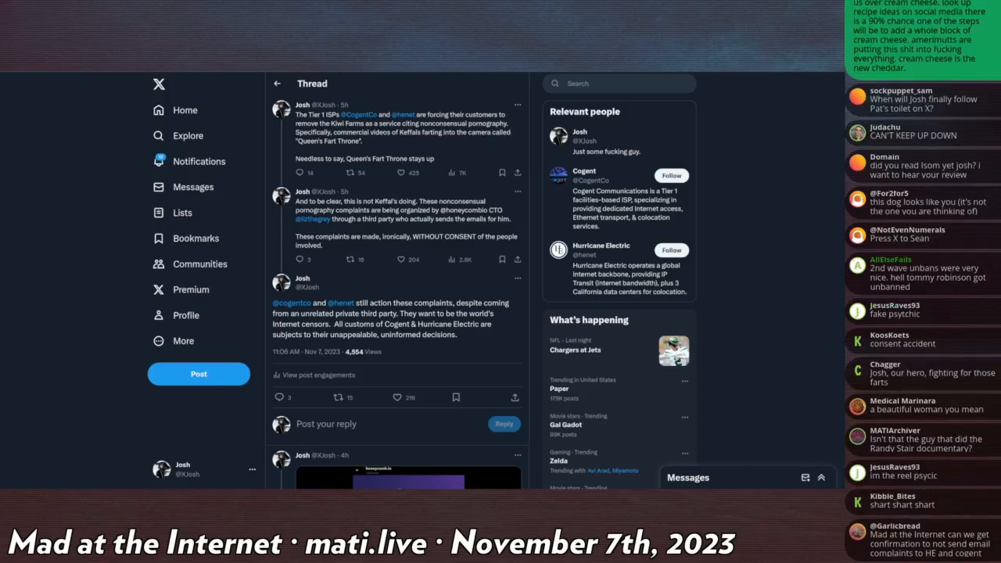
scroll(down, 3)
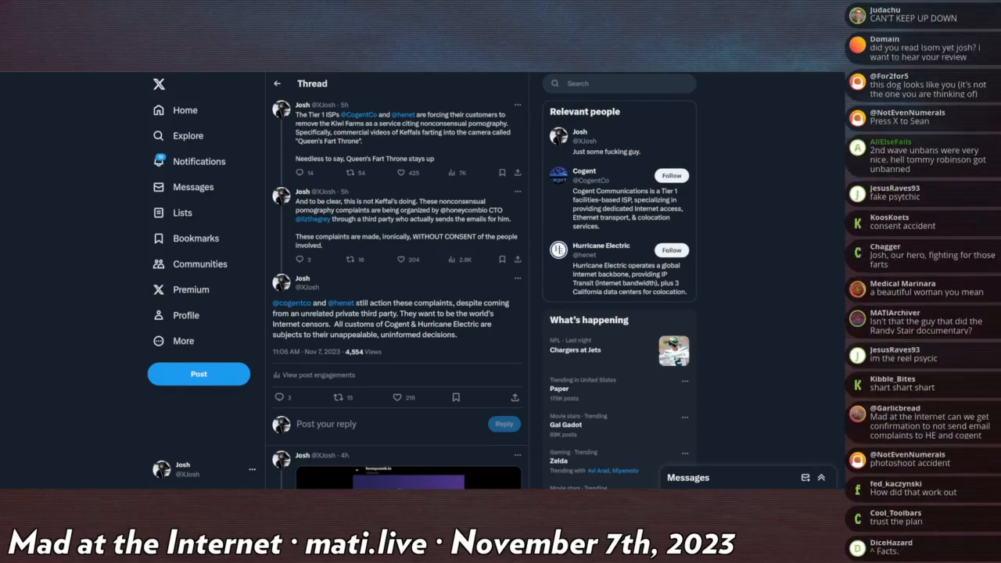
scroll(down, 3)
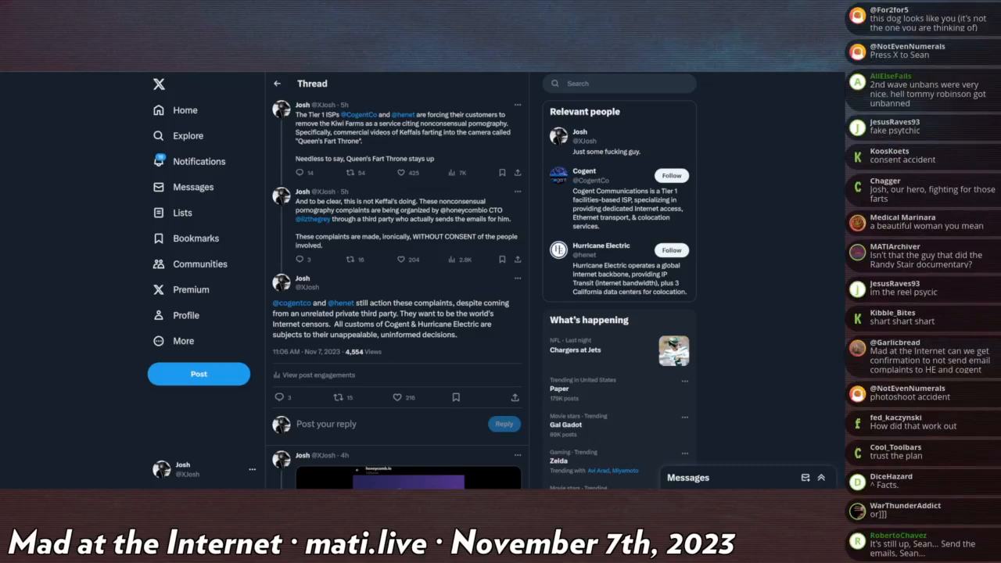
scroll(down, 3)
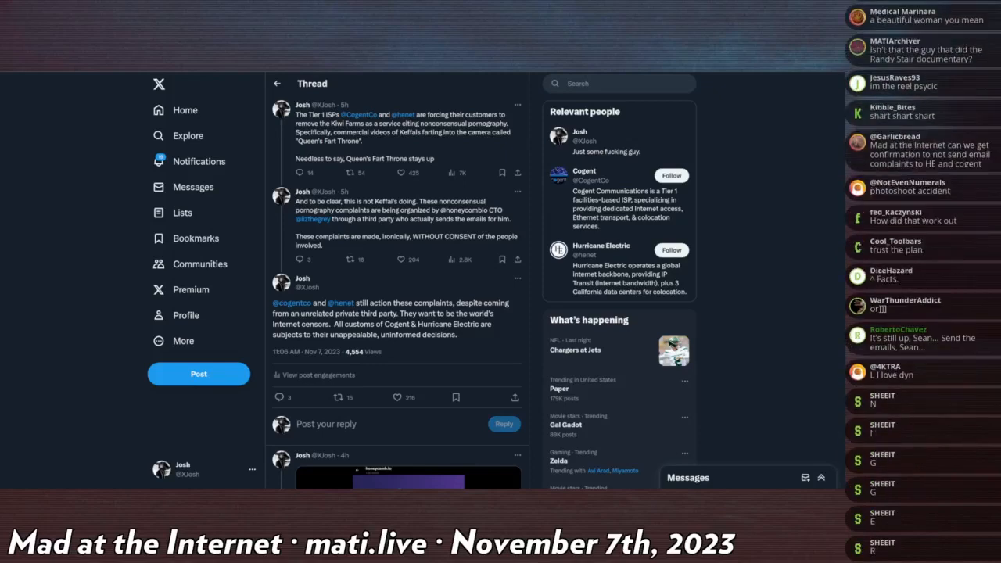
scroll(down, 3)
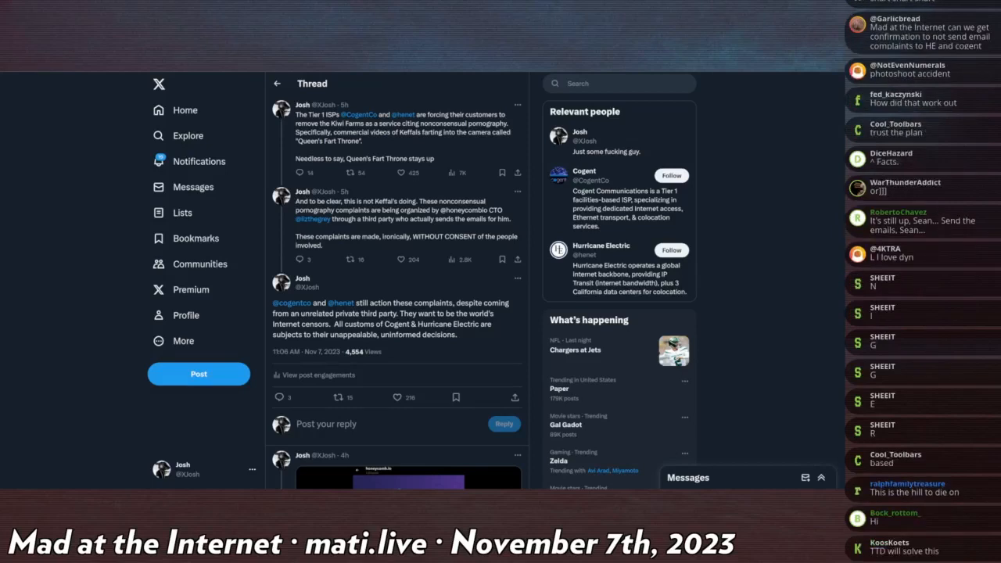
scroll(down, 3)
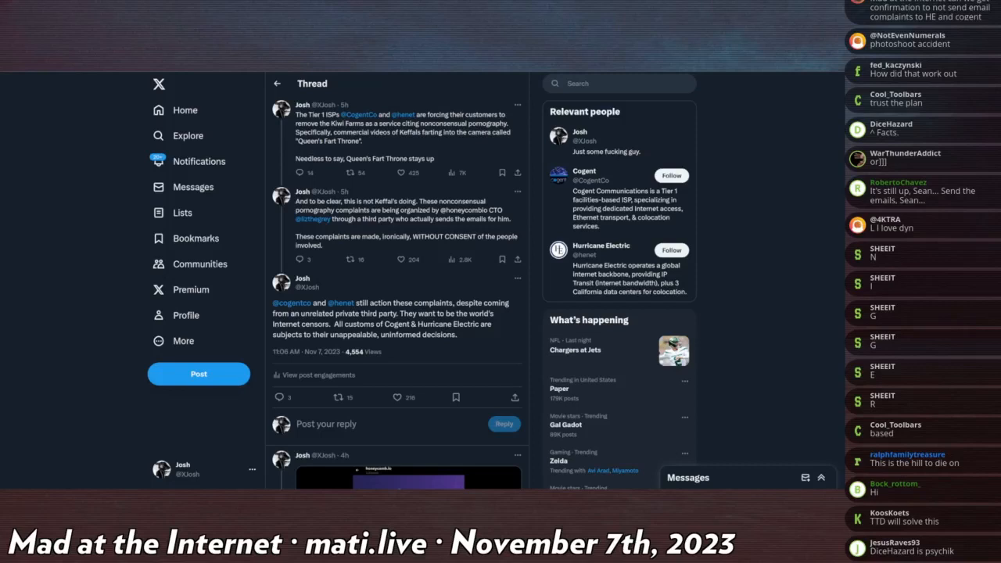
scroll(down, 3)
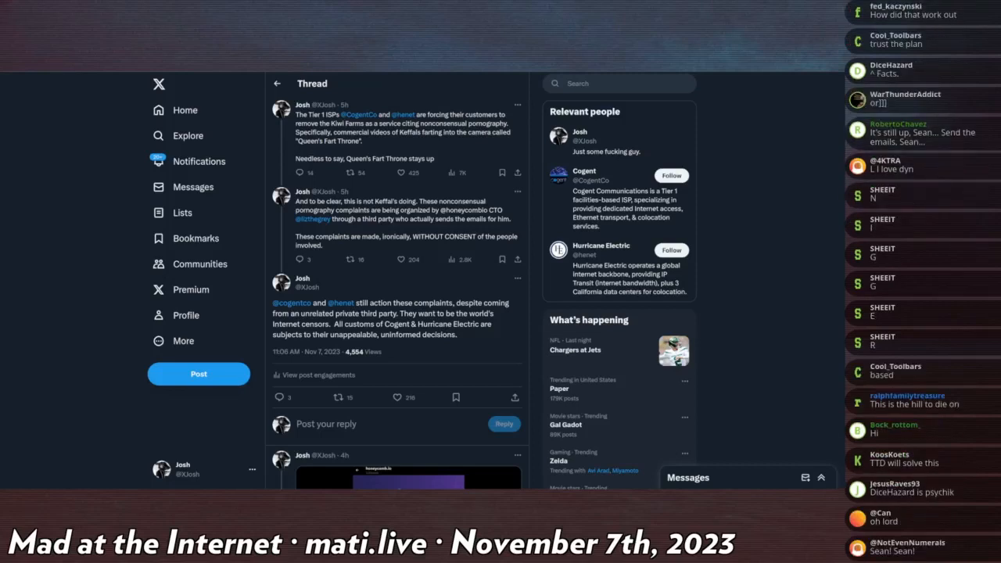
scroll(down, 3)
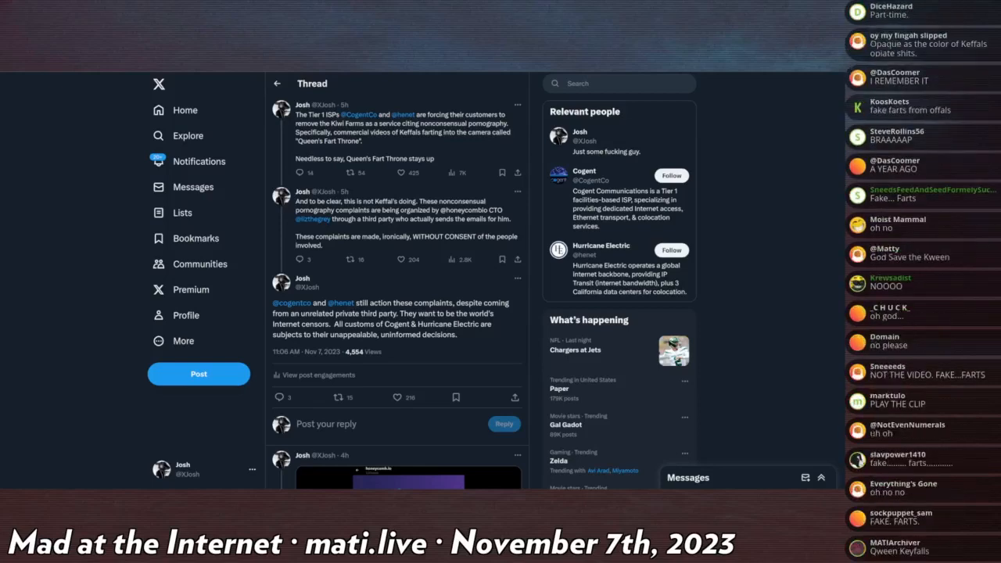
scroll(down, 3)
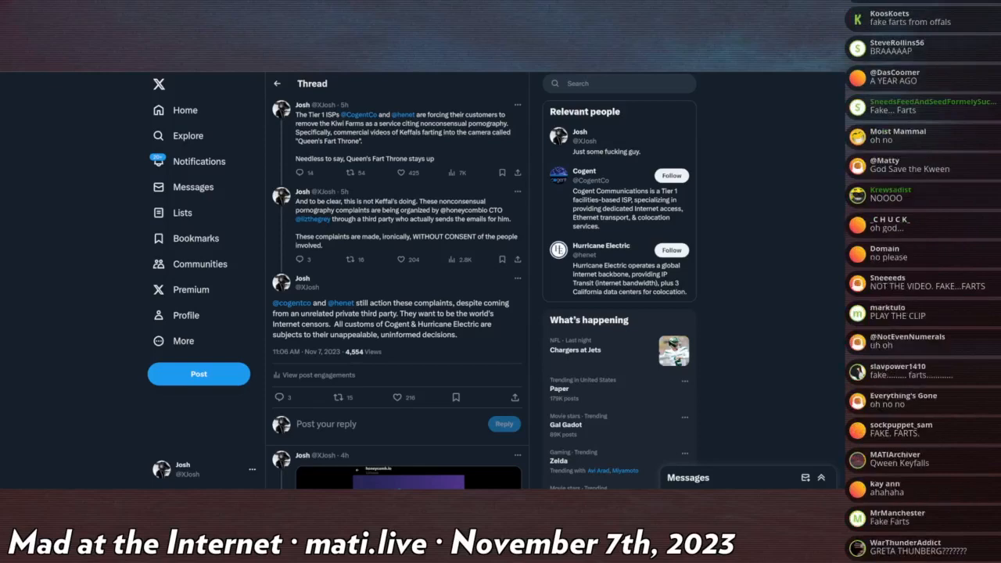
scroll(up, 3)
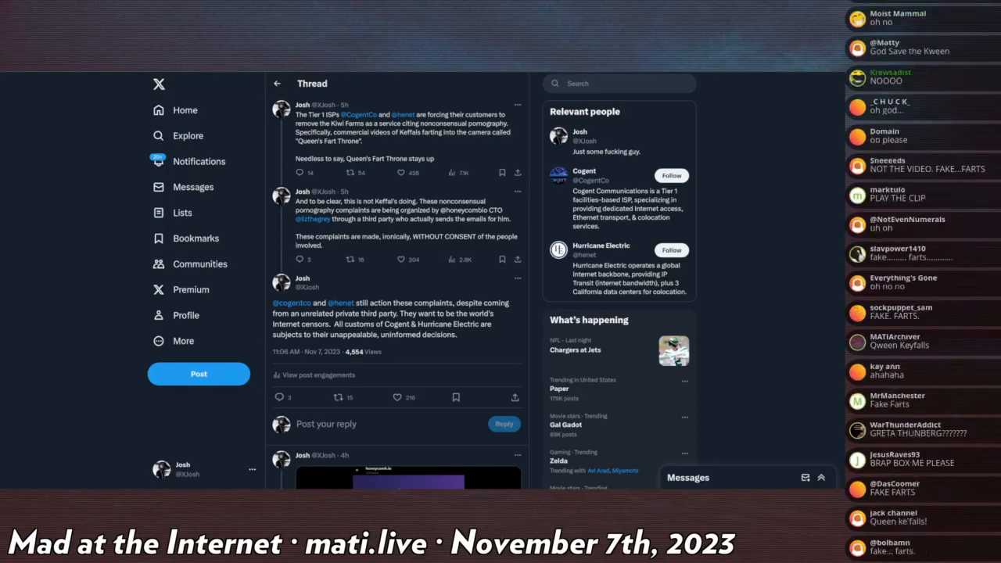
scroll(down, 3)
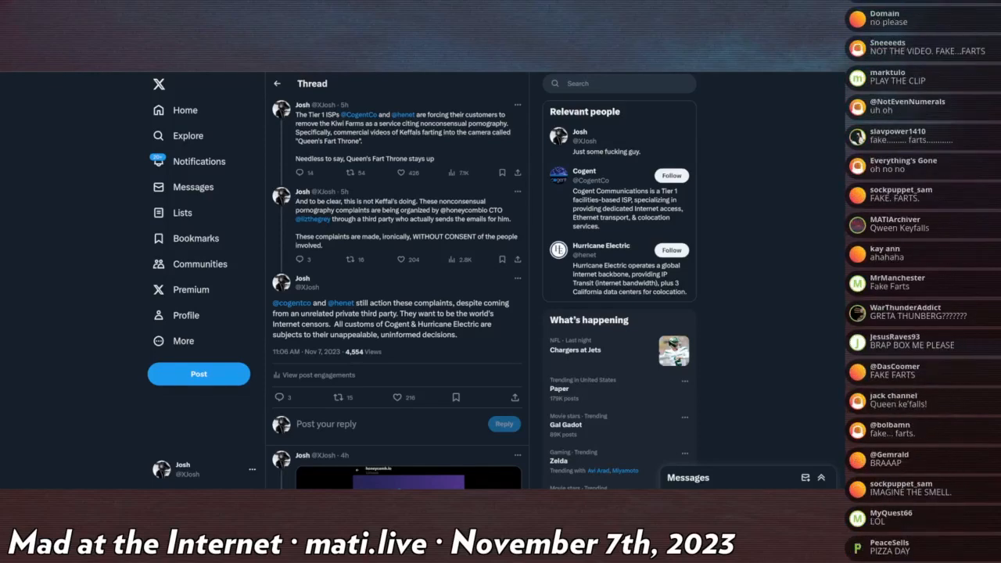
scroll(down, 3)
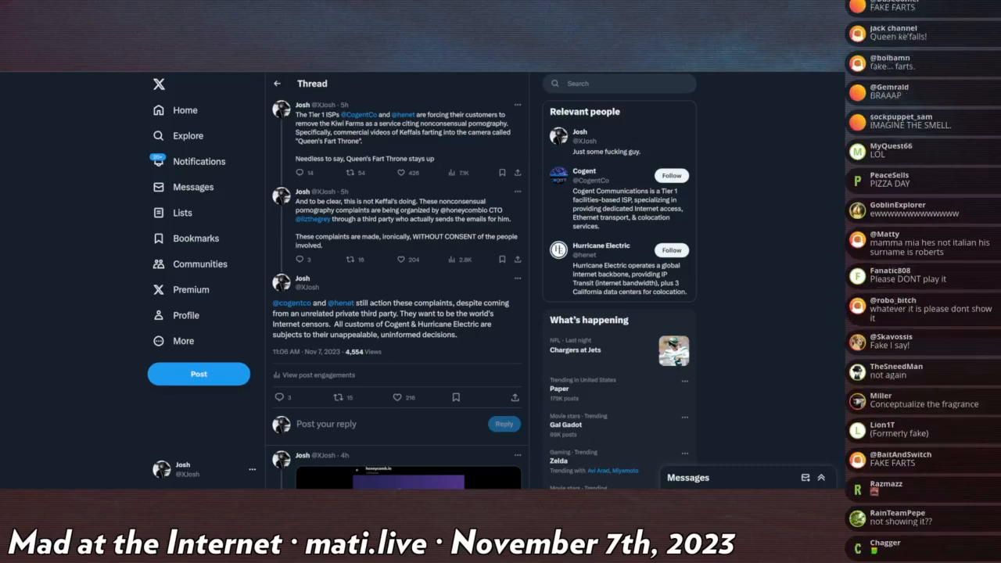
scroll(down, 3)
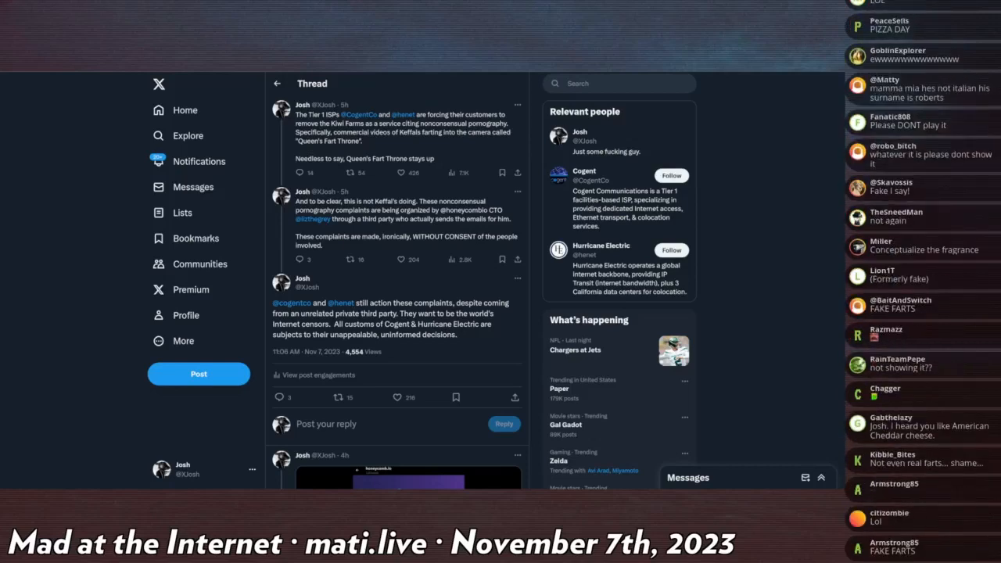
scroll(down, 3)
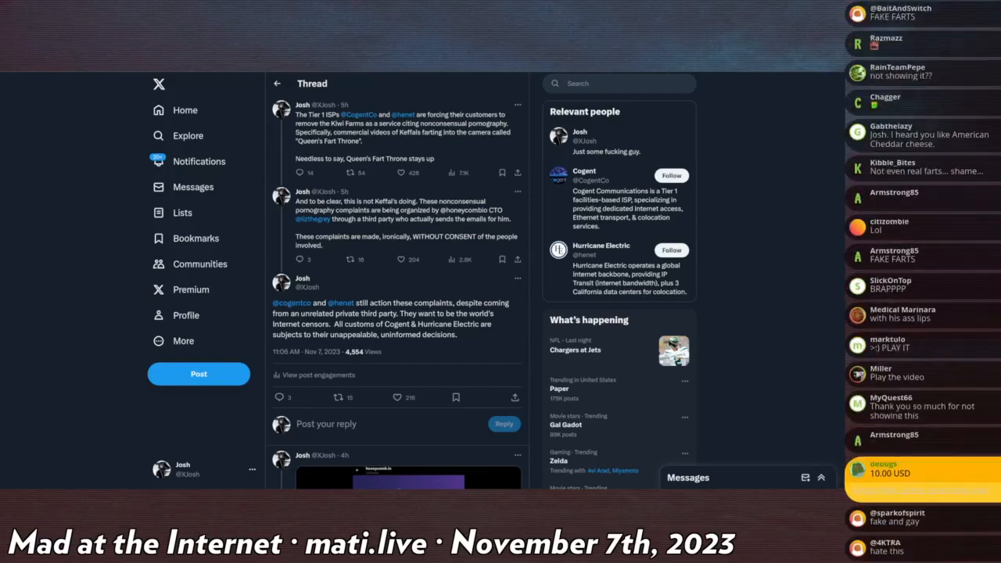
scroll(down, 3)
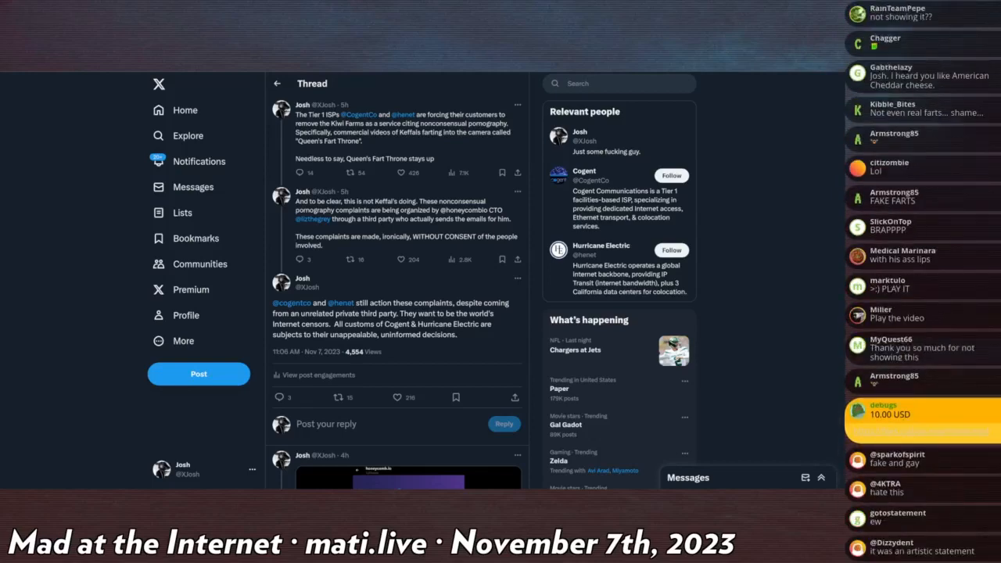
scroll(down, 3)
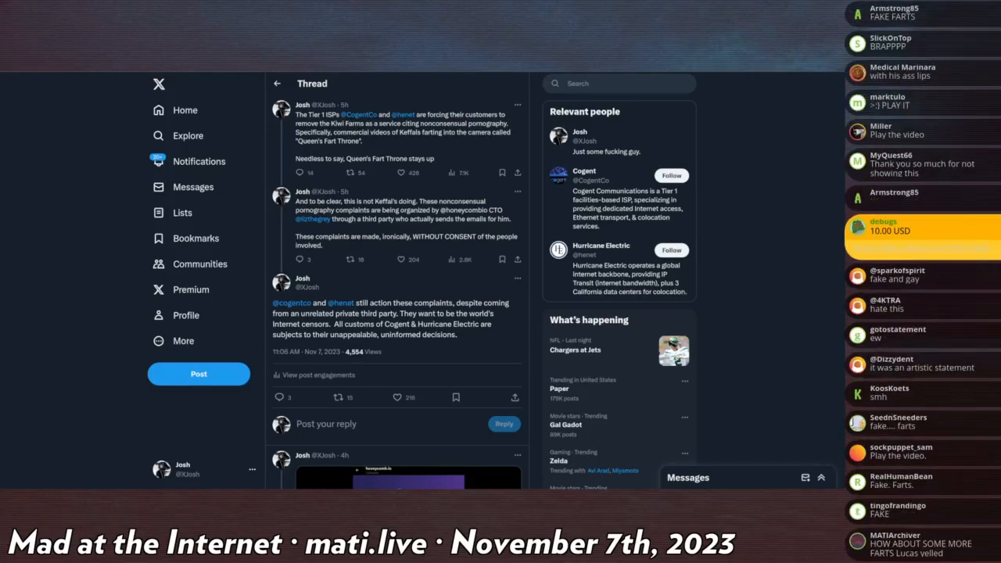
scroll(down, 3)
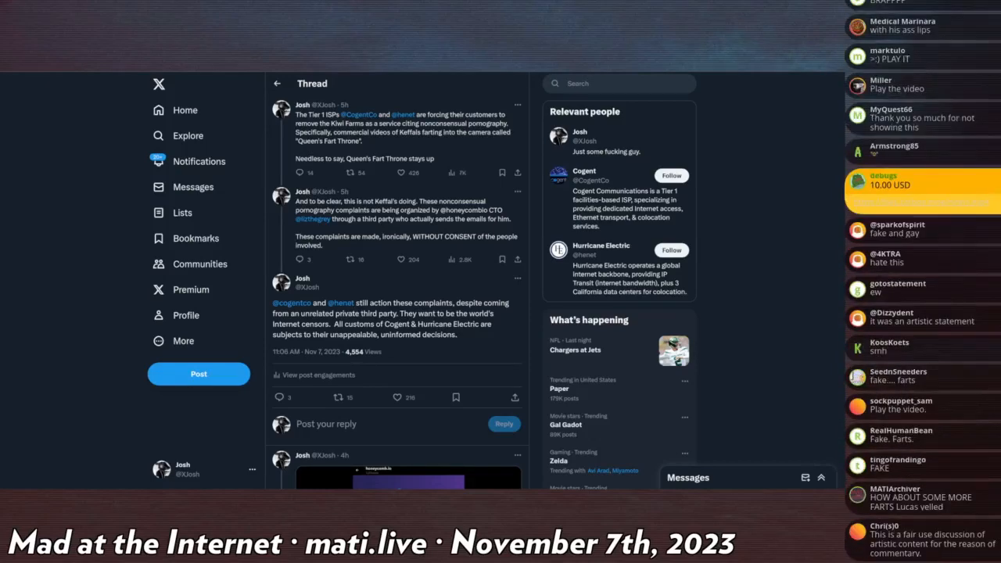
scroll(down, 3)
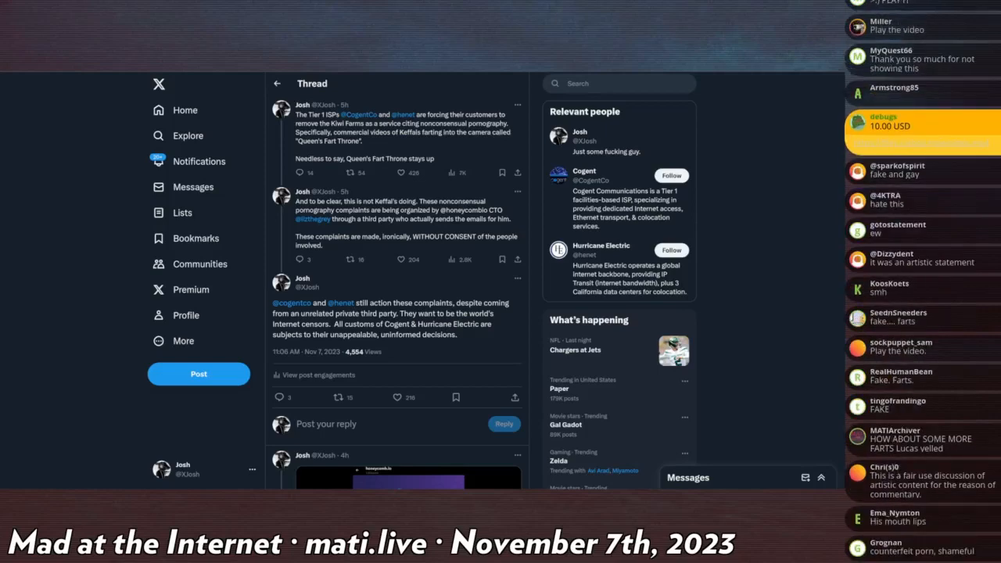
scroll(down, 3)
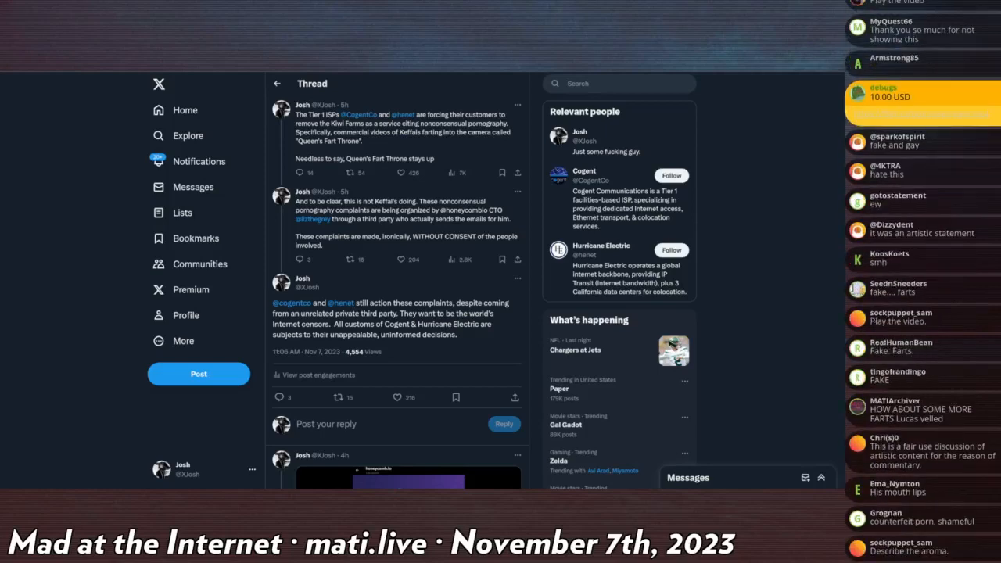
scroll(down, 3)
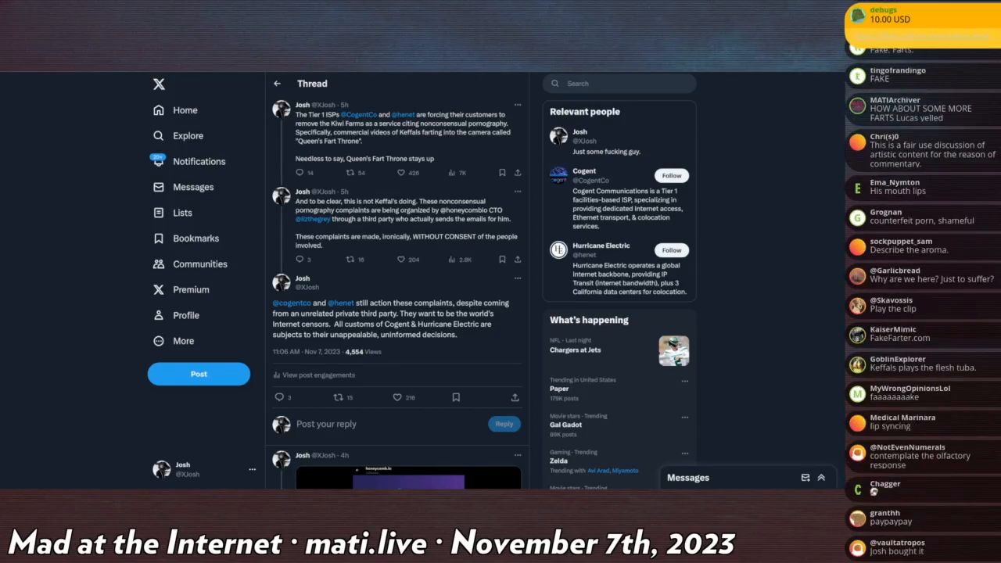
scroll(down, 3)
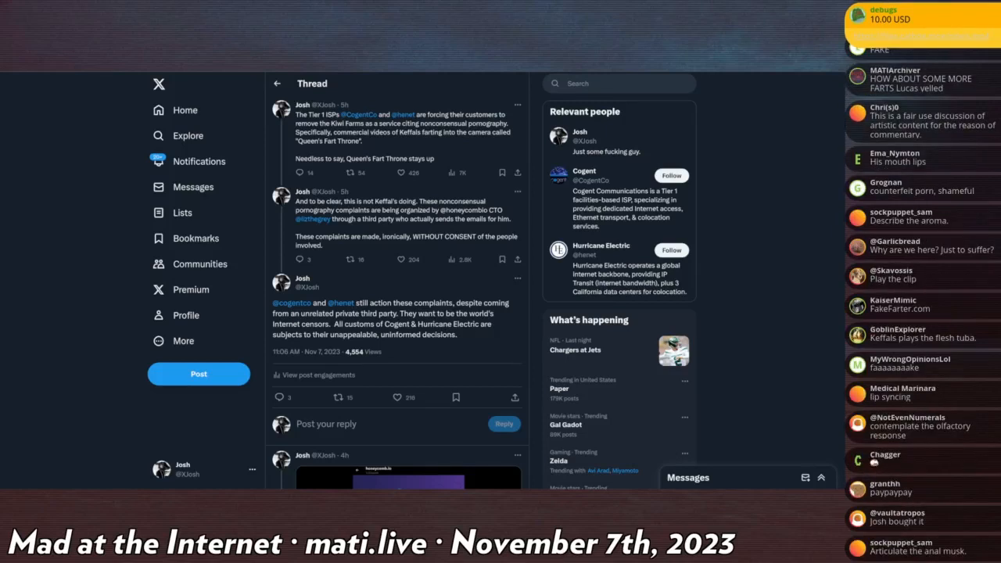
scroll(down, 3)
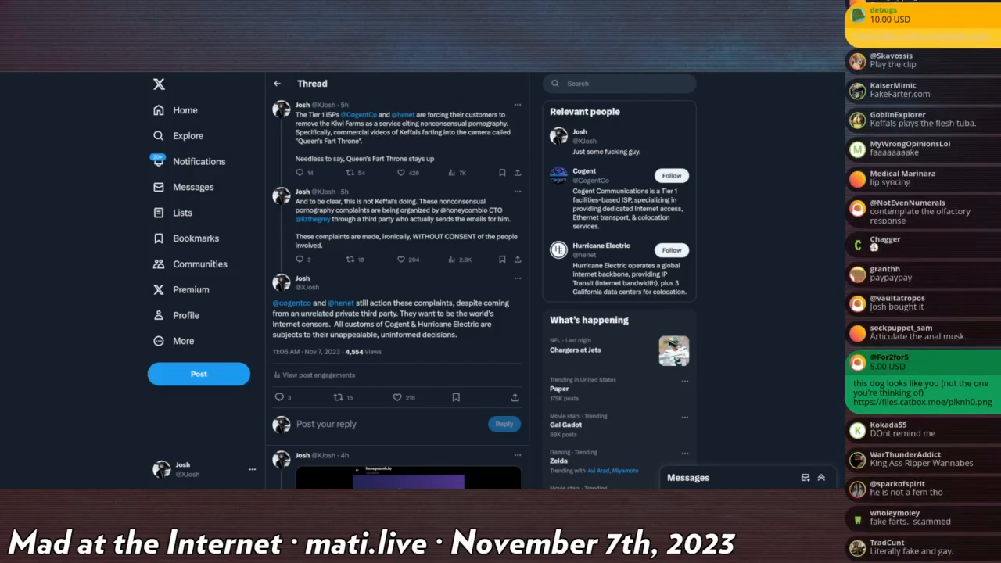
scroll(down, 3)
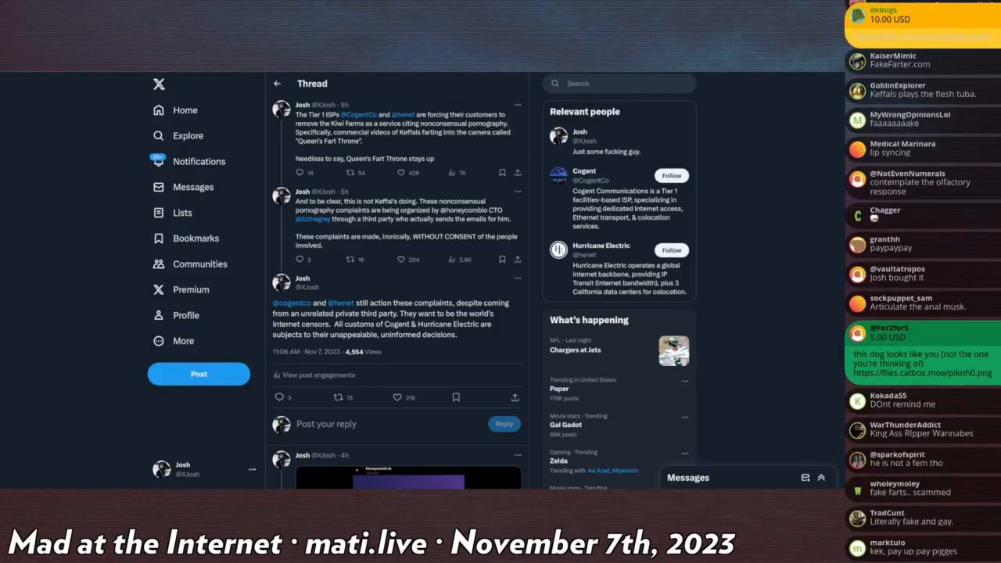
scroll(down, 3)
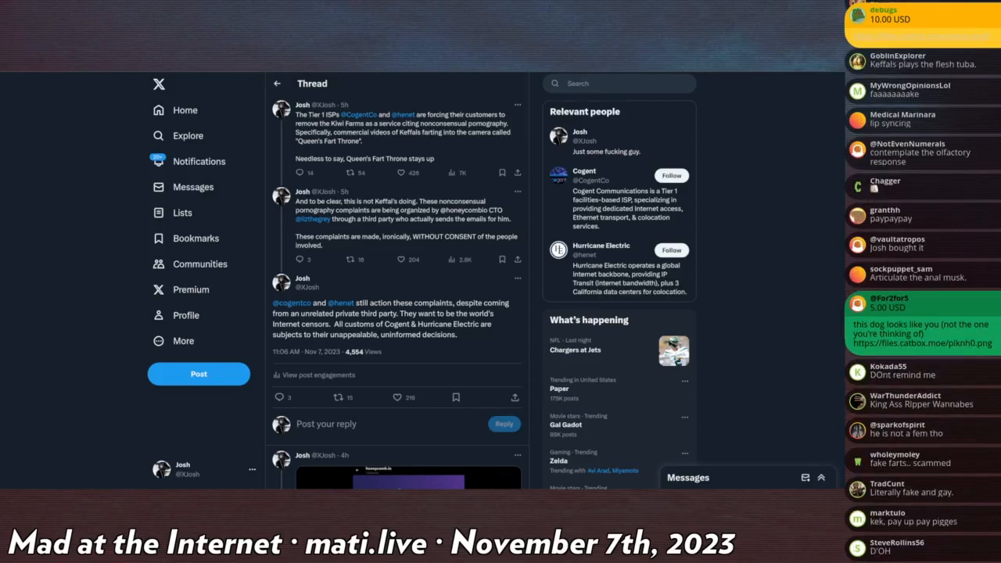
scroll(down, 3)
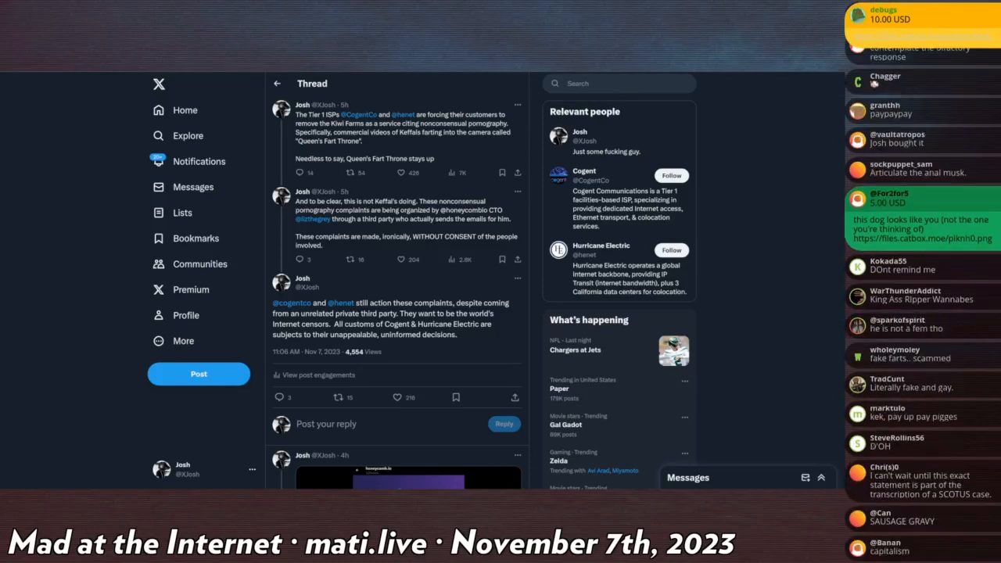
scroll(down, 3)
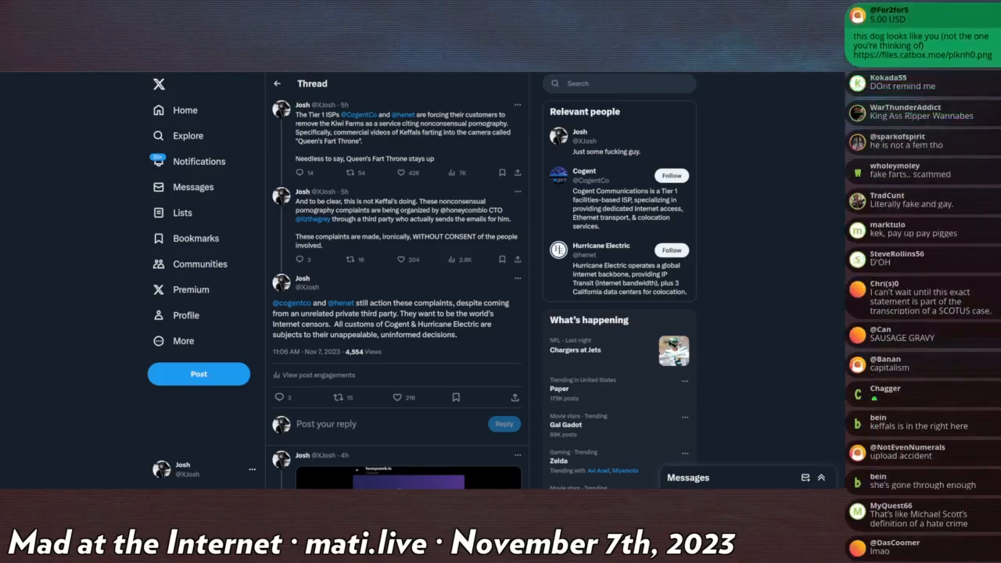
scroll(down, 3)
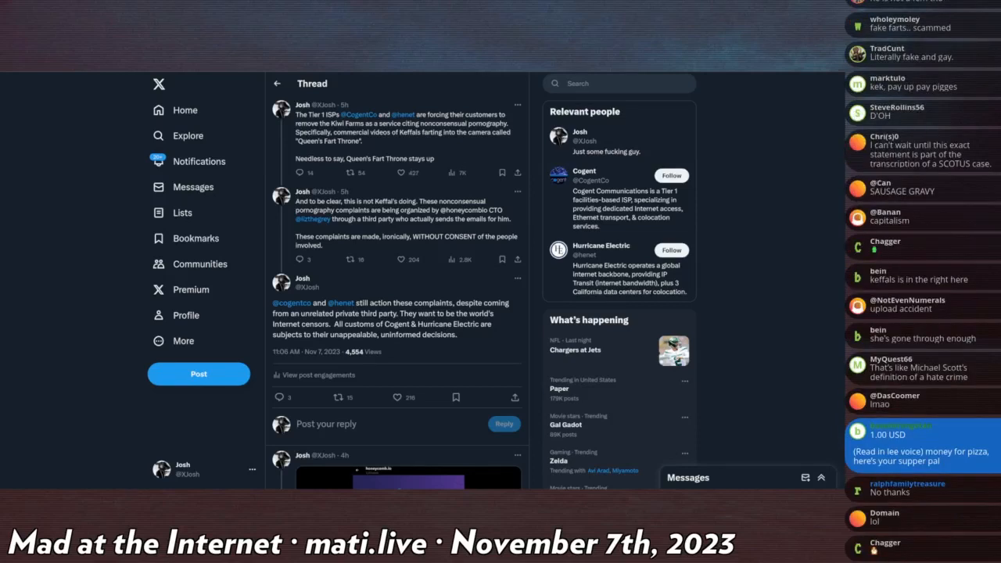
scroll(down, 3)
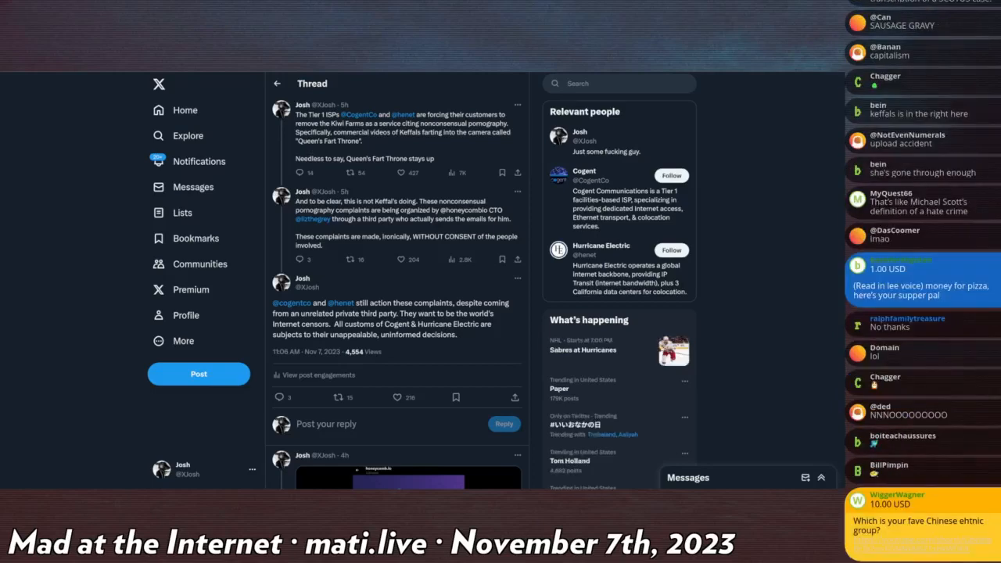
scroll(down, 3)
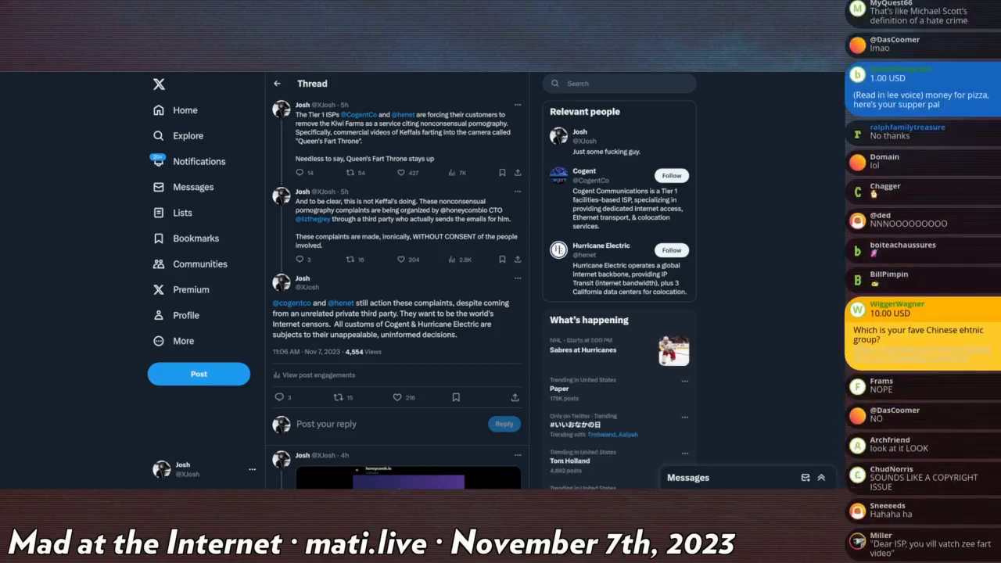
scroll(down, 3)
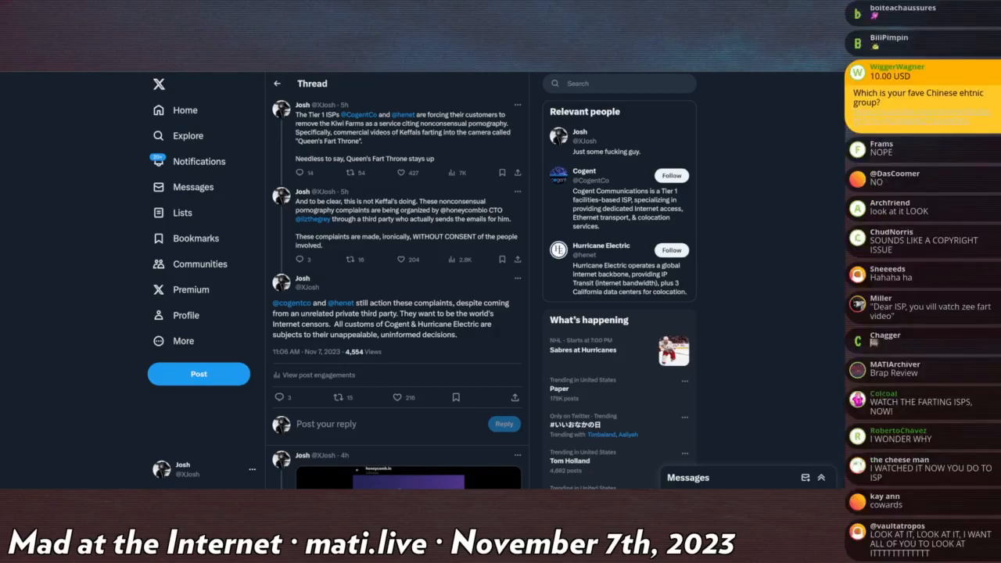
scroll(down, 3)
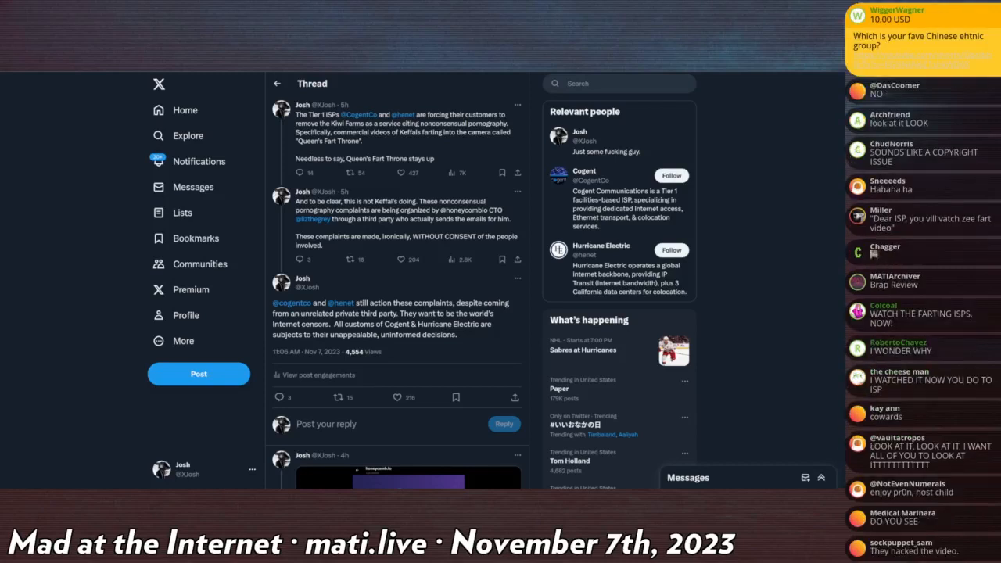
scroll(down, 3)
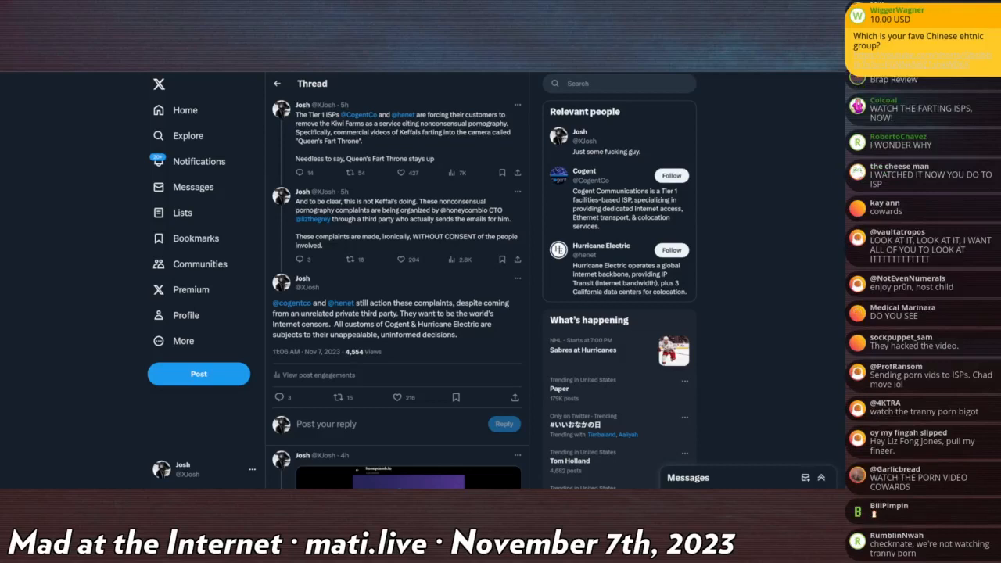
scroll(down, 3)
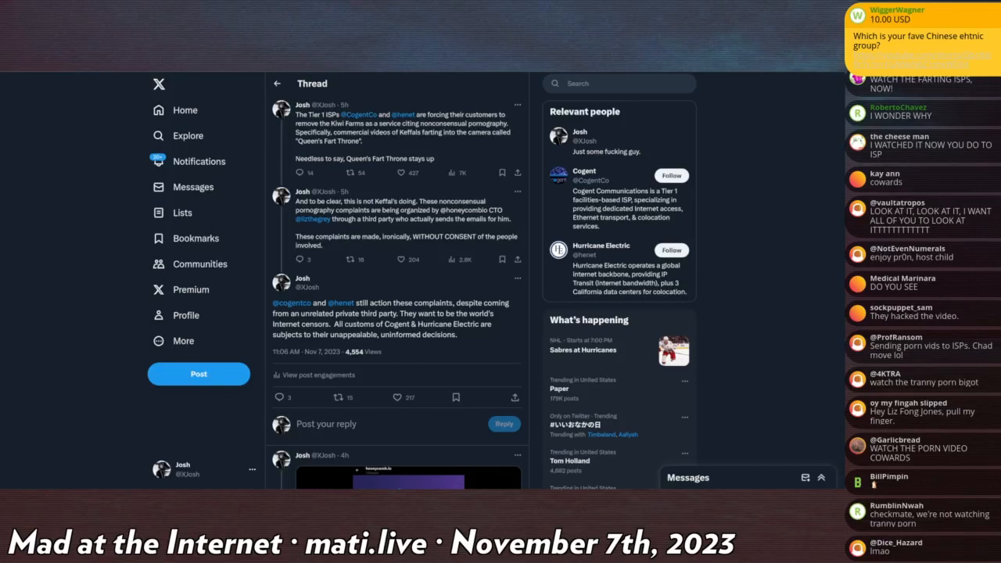
scroll(down, 3)
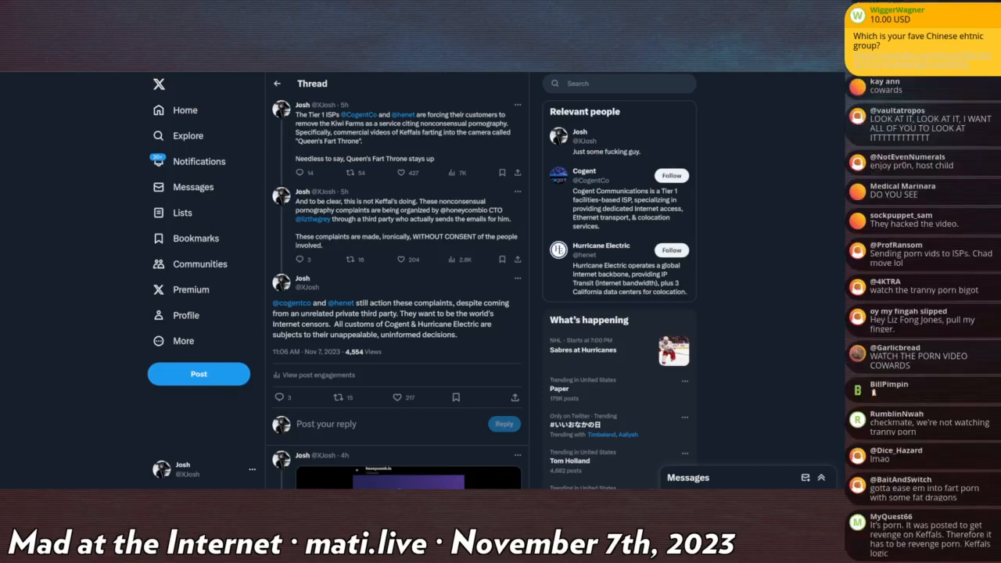
scroll(down, 3)
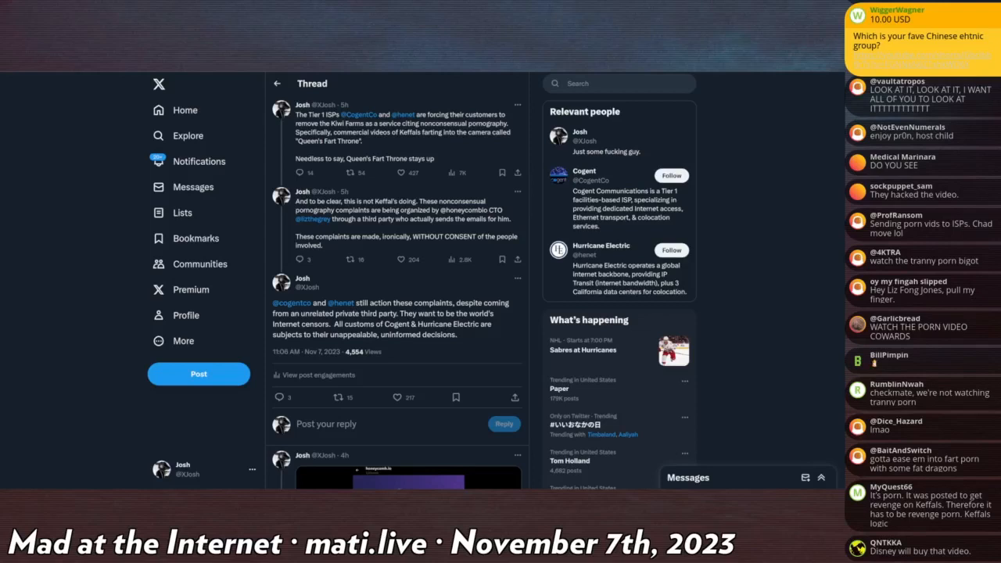
scroll(down, 3)
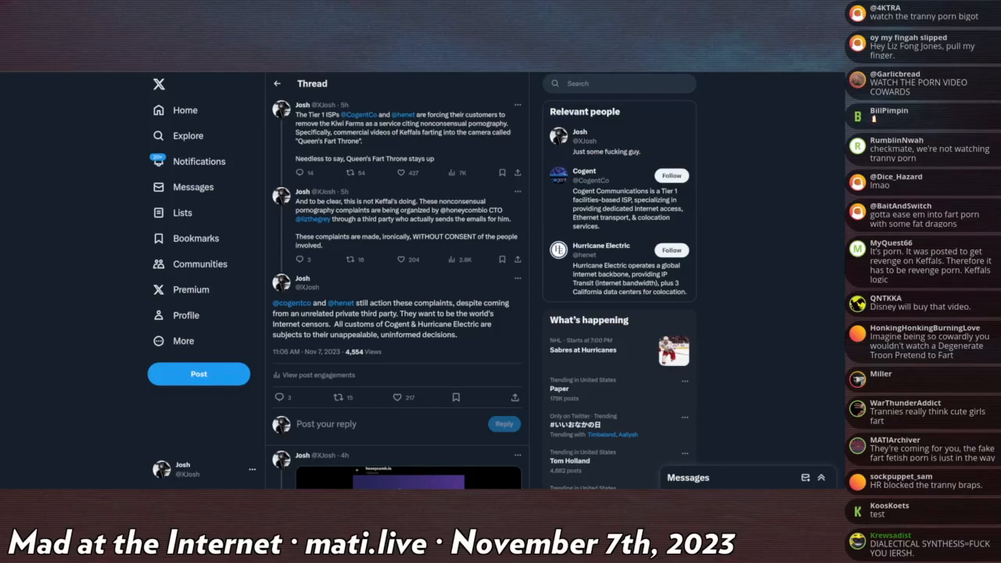
scroll(down, 3)
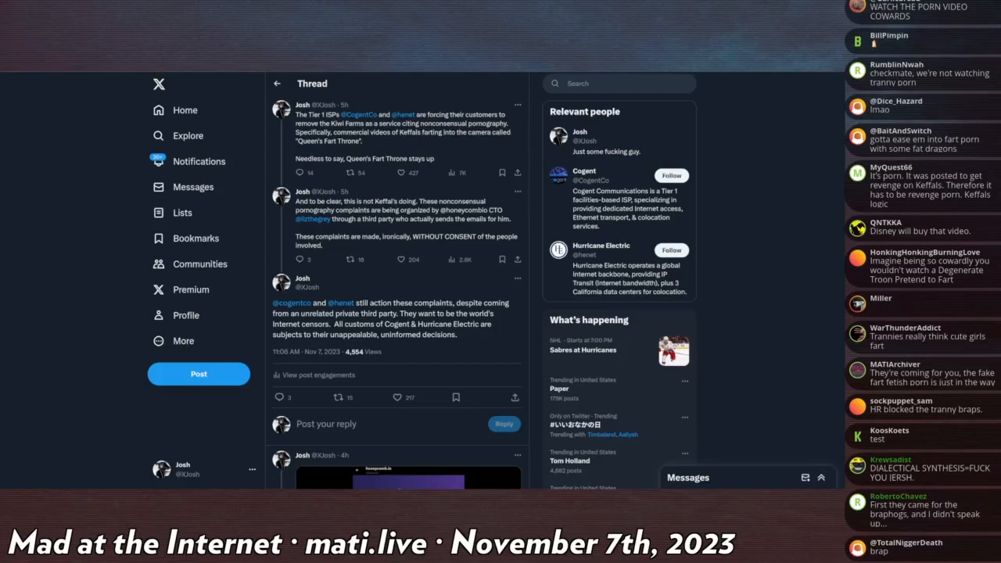
scroll(down, 3)
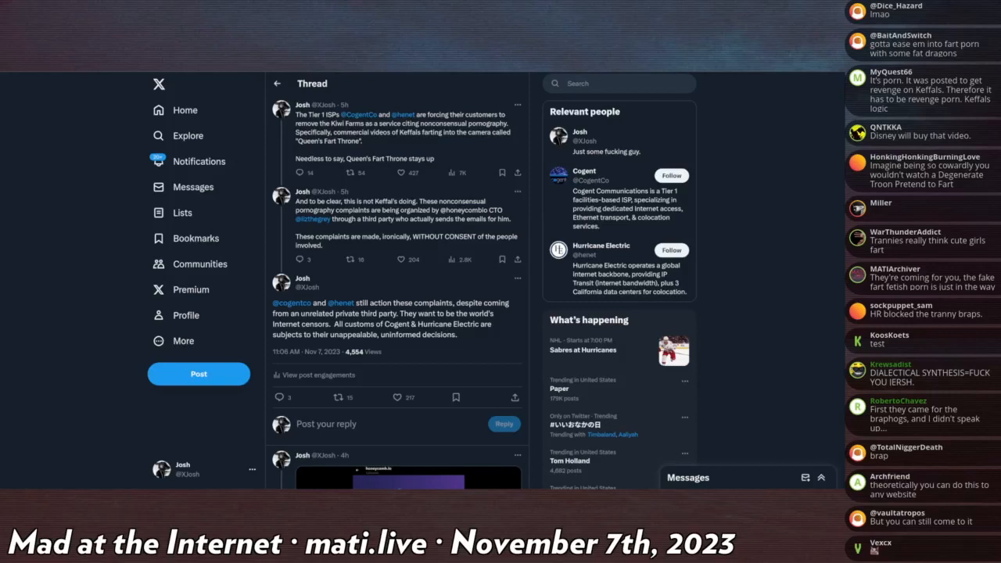
scroll(down, 3)
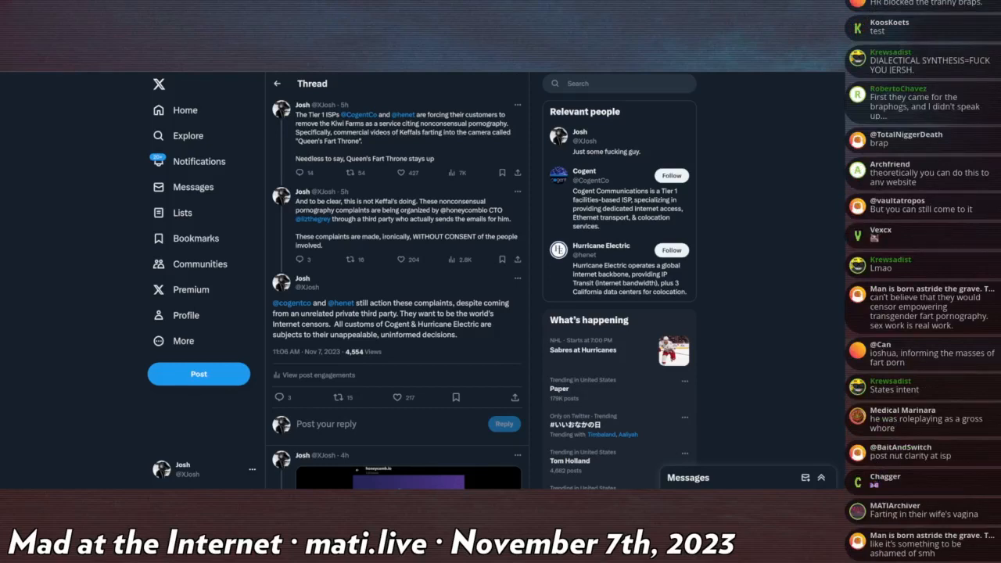
scroll(down, 3)
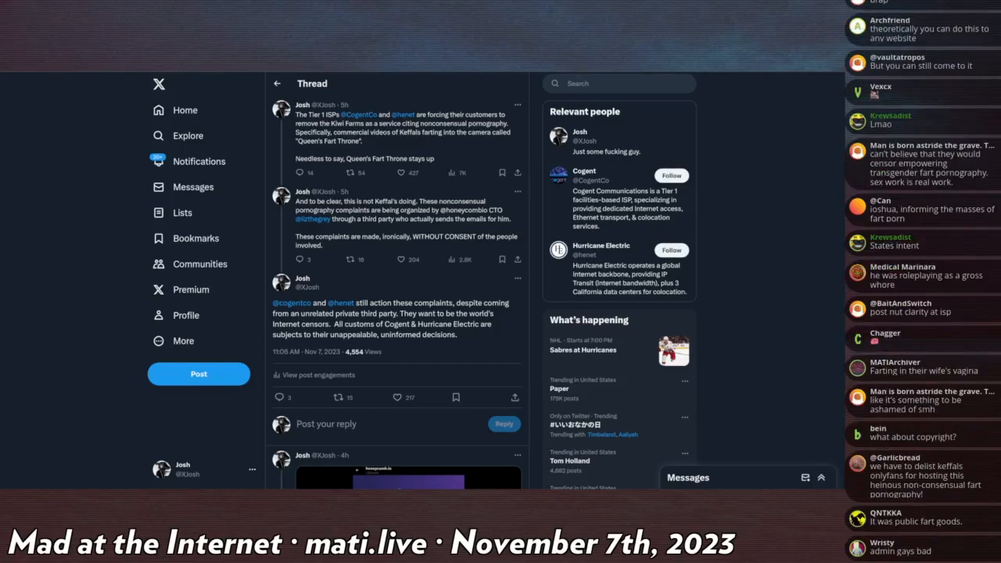
scroll(down, 3)
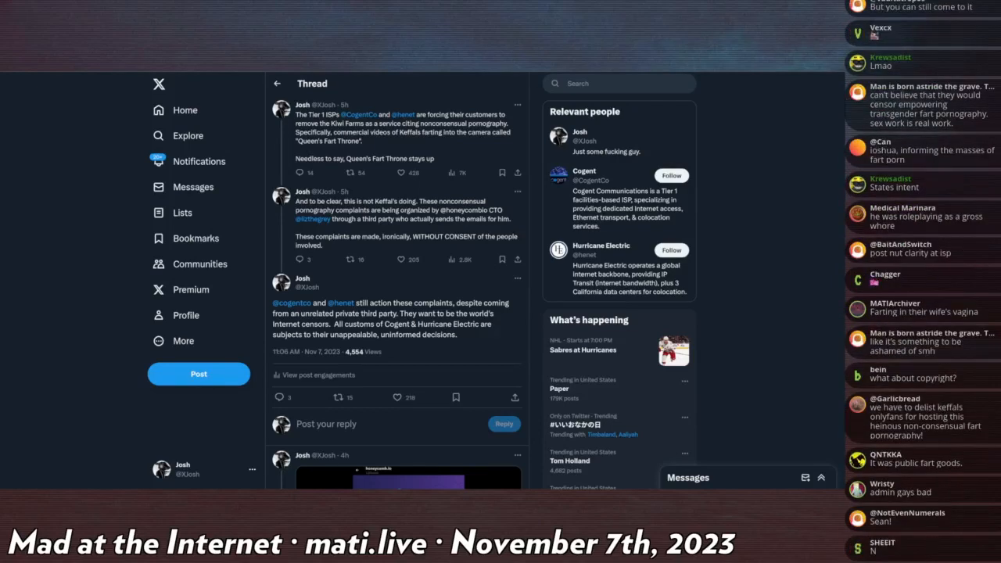
scroll(down, 3)
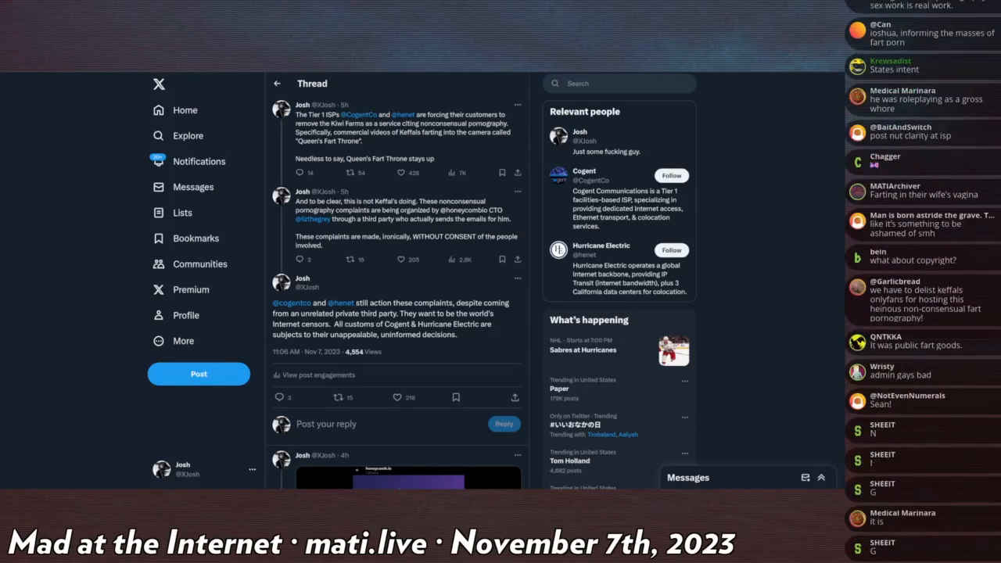
scroll(up, 3)
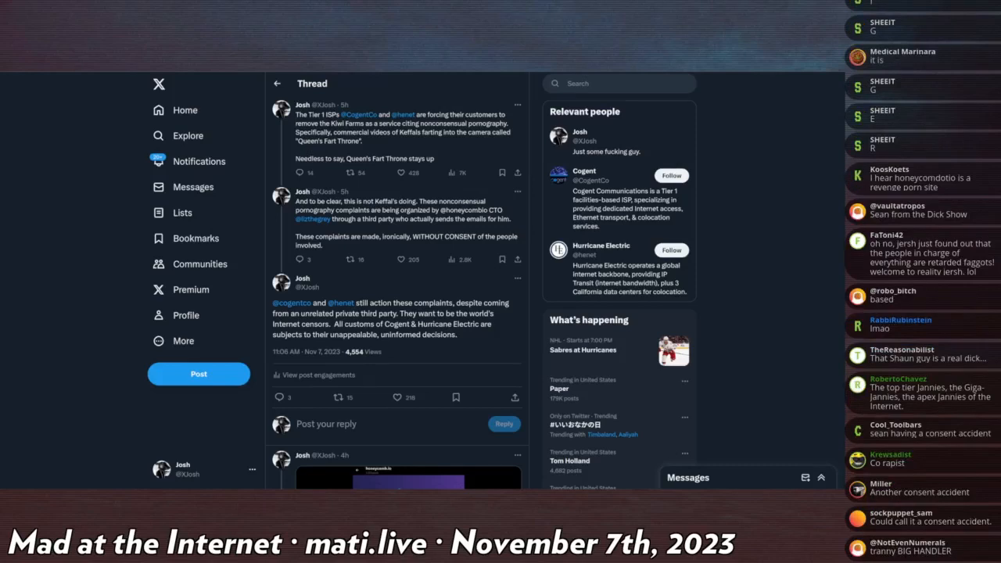
scroll(down, 3)
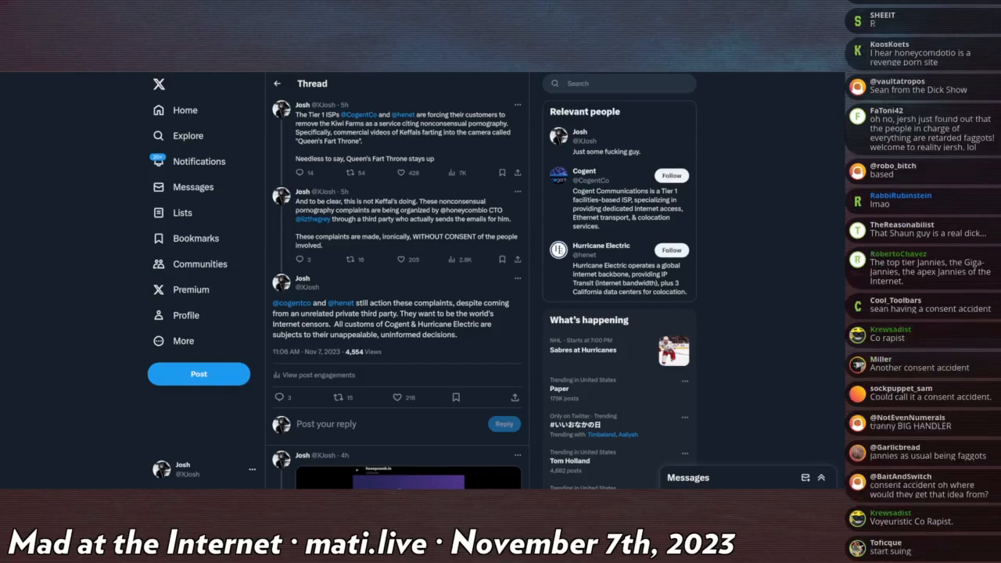
scroll(down, 3)
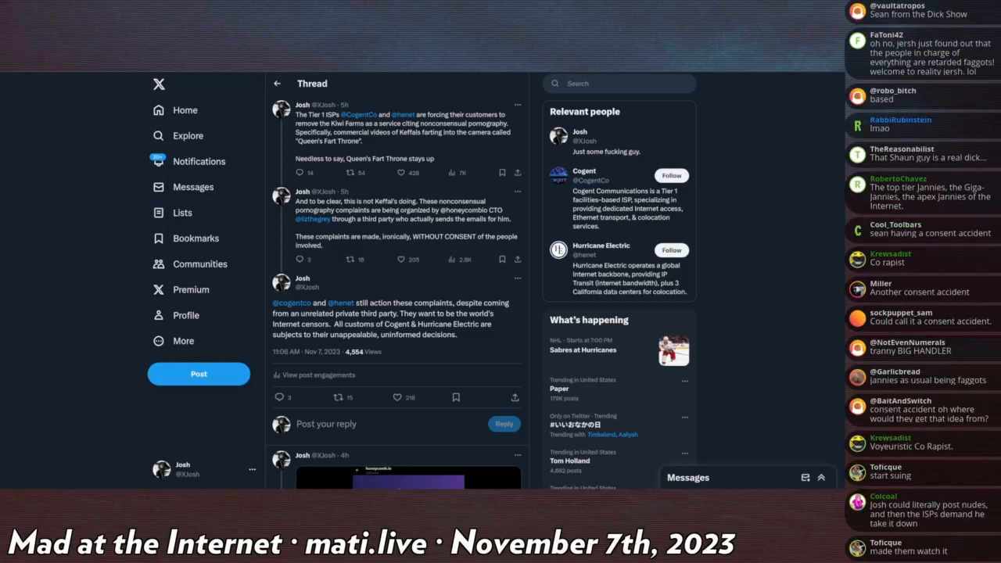
scroll(down, 3)
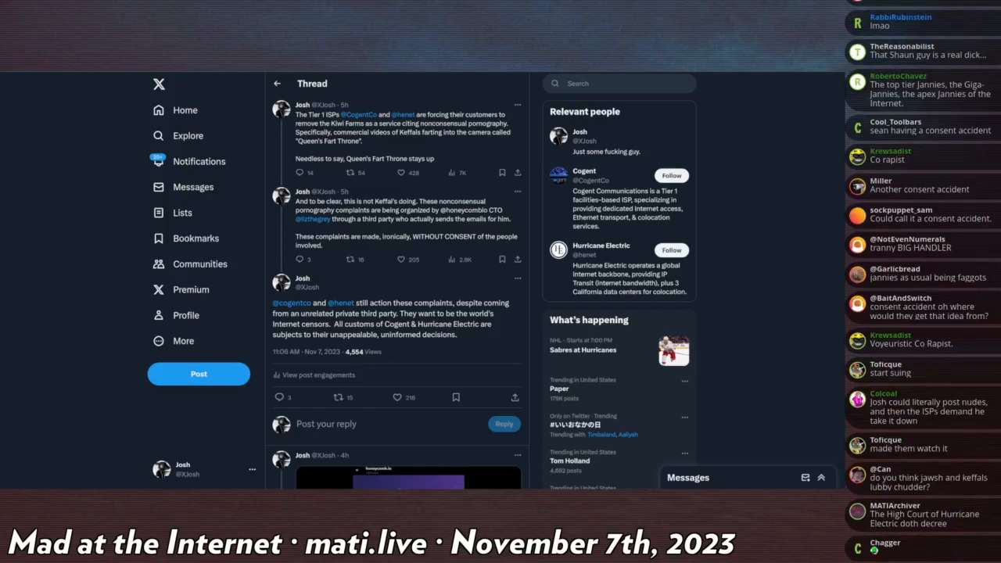
scroll(down, 3)
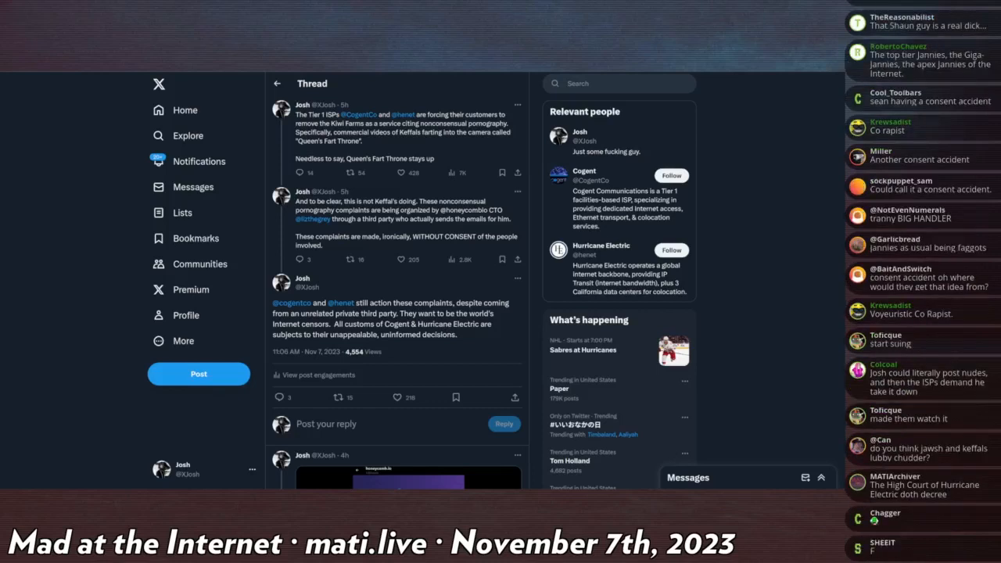
scroll(down, 3)
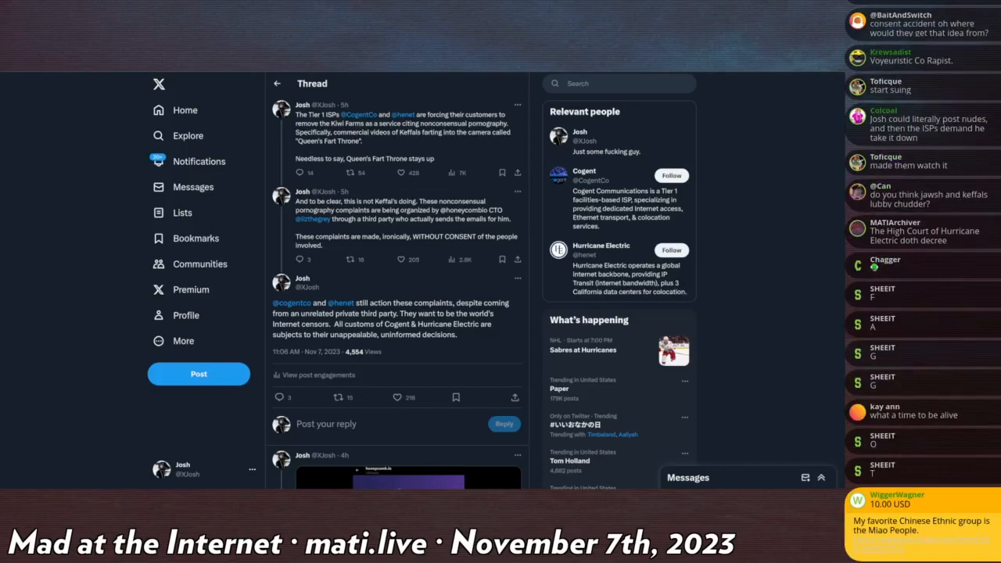
scroll(up, 3)
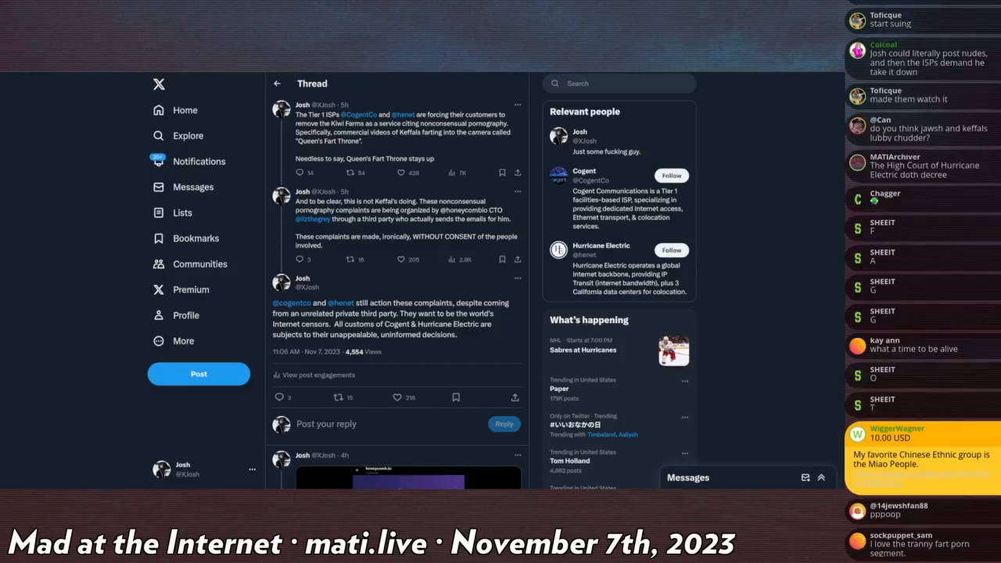
scroll(down, 3)
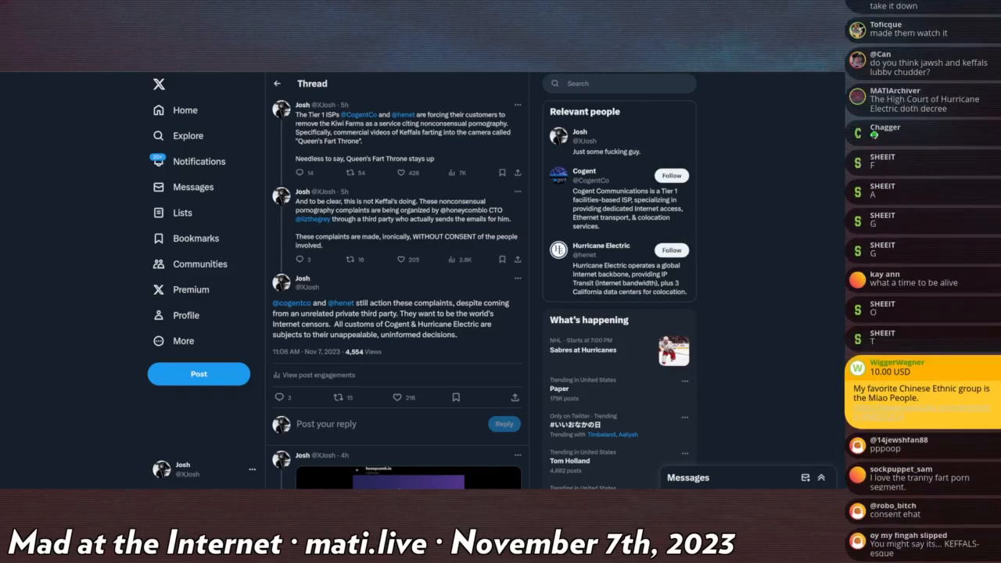
scroll(down, 3)
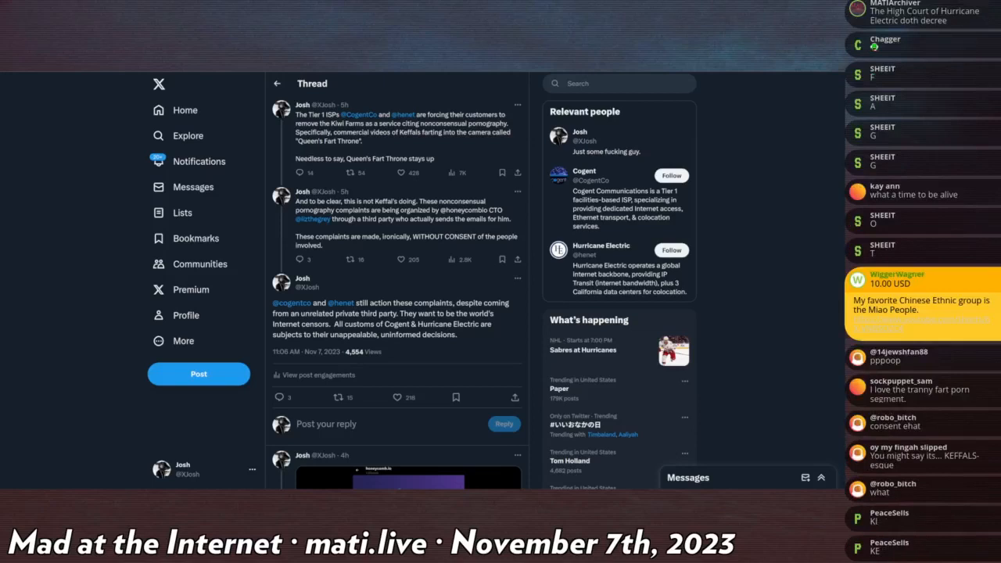
scroll(down, 3)
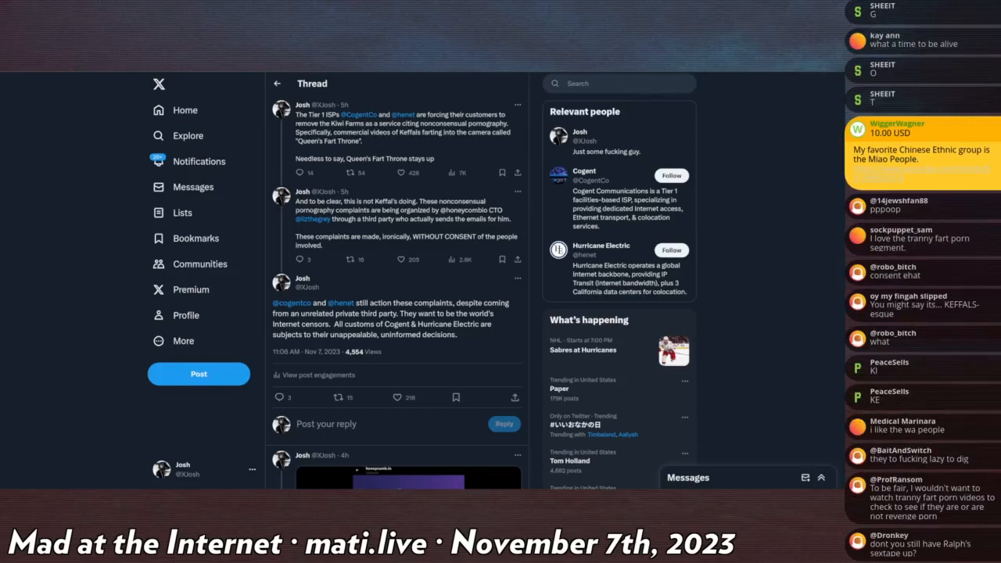
scroll(down, 3)
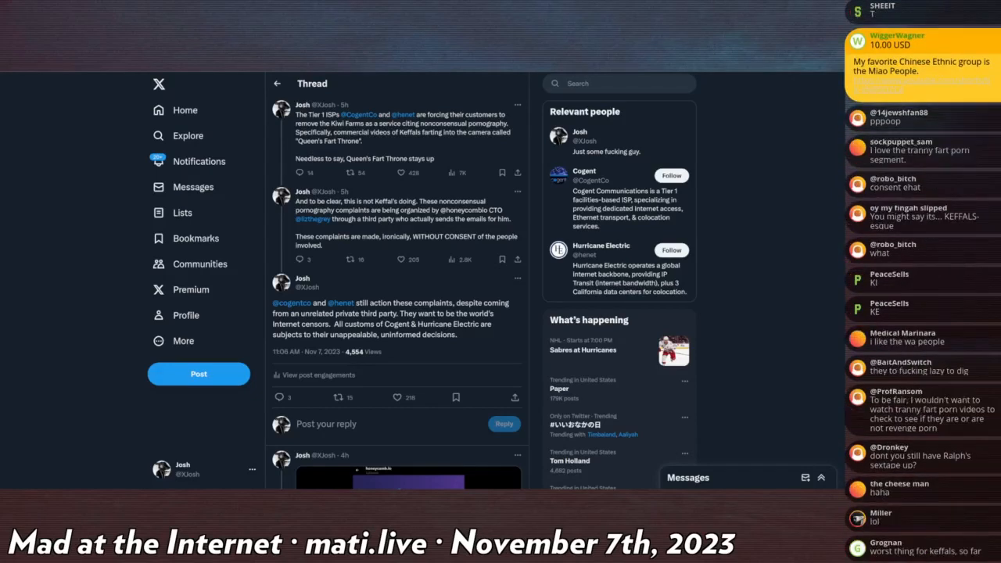
scroll(down, 3)
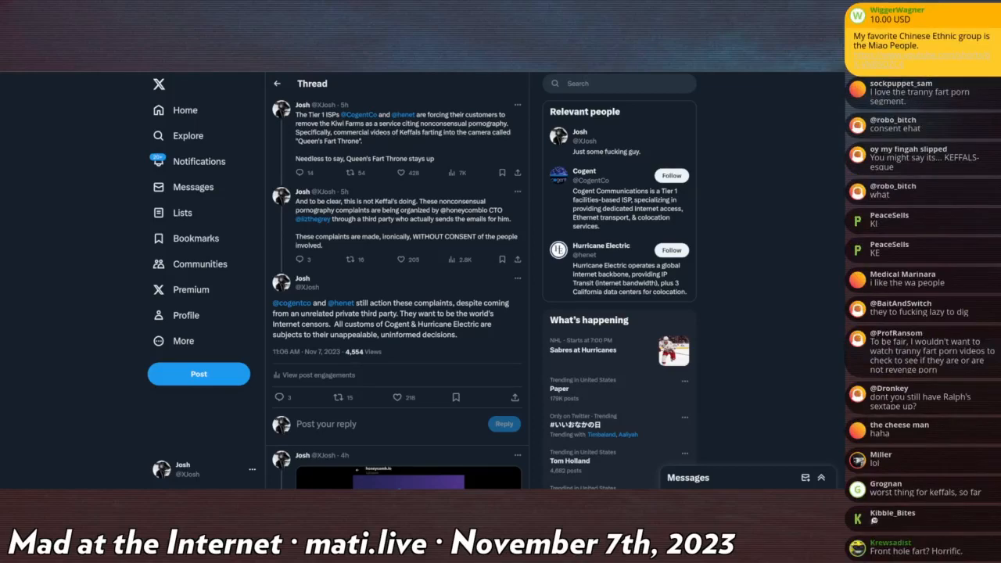
scroll(down, 3)
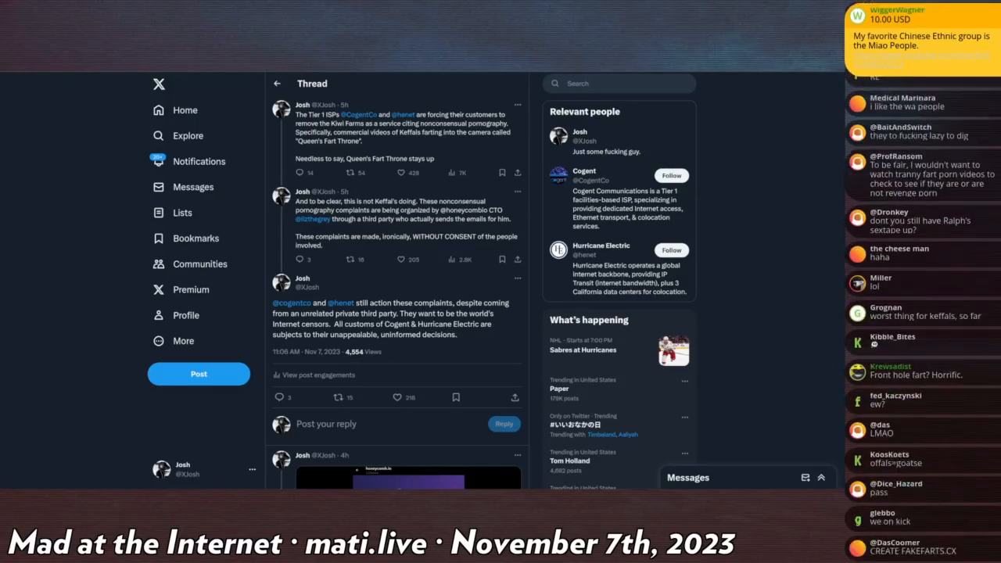
scroll(down, 3)
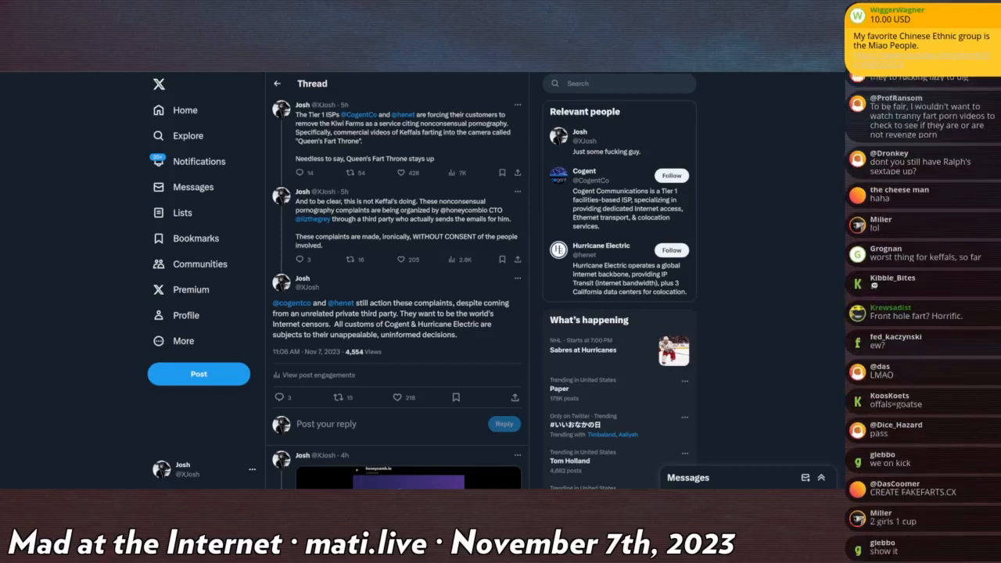
scroll(down, 3)
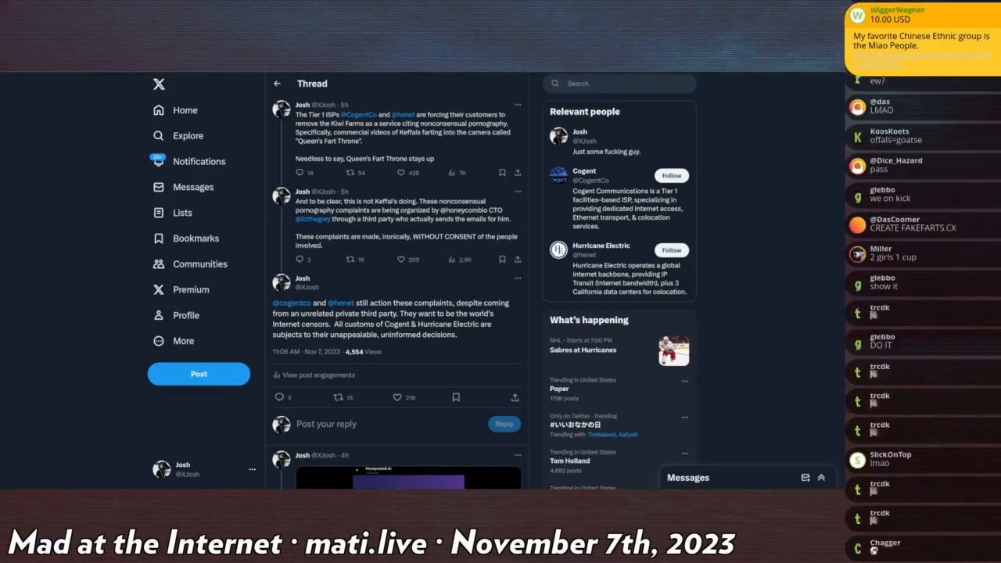
scroll(down, 3)
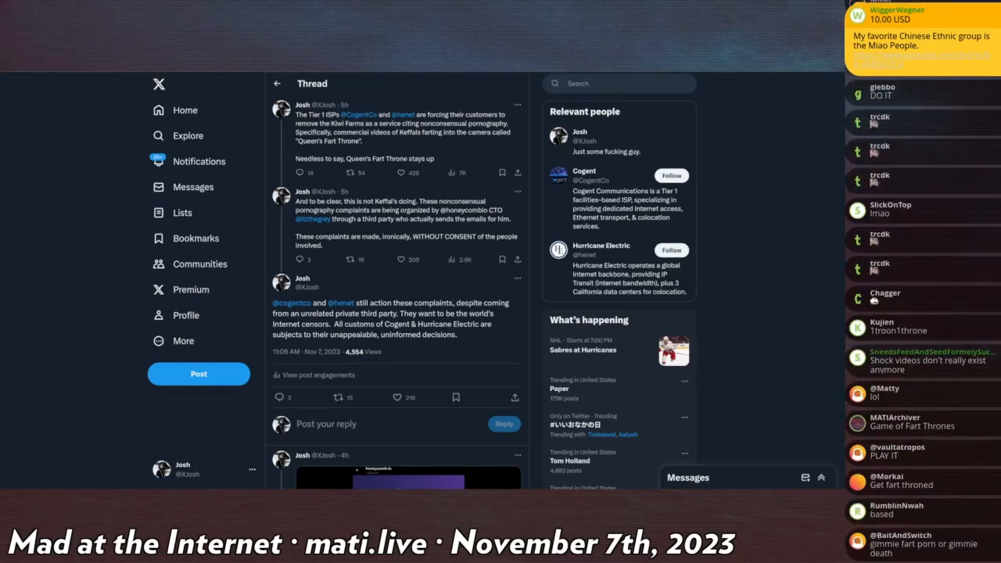
scroll(down, 3)
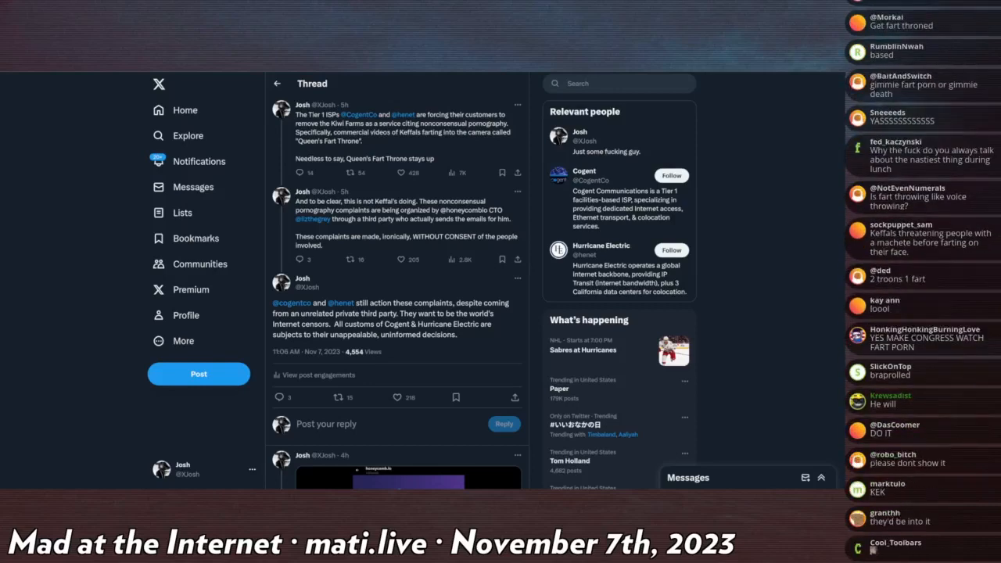
scroll(down, 3)
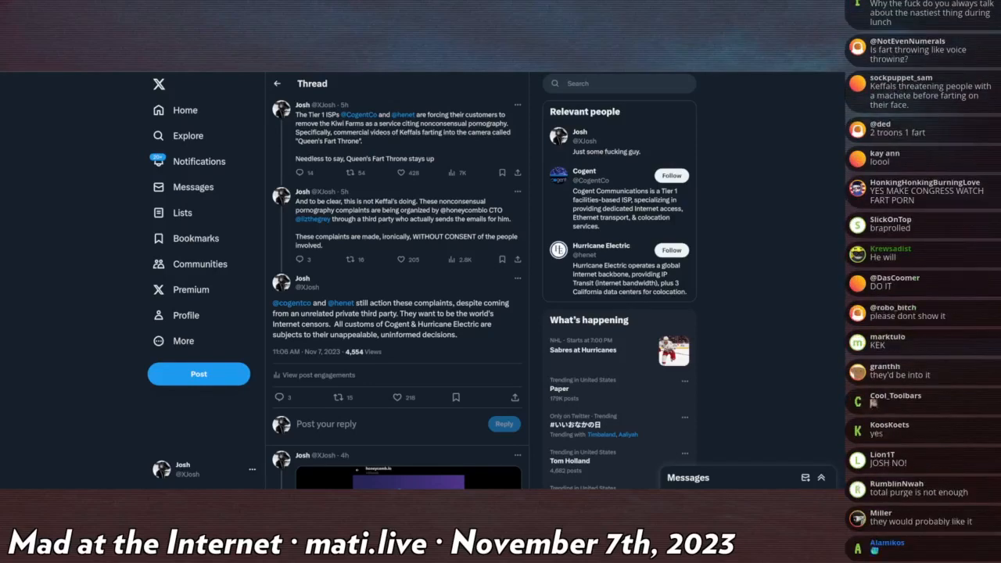
scroll(down, 3)
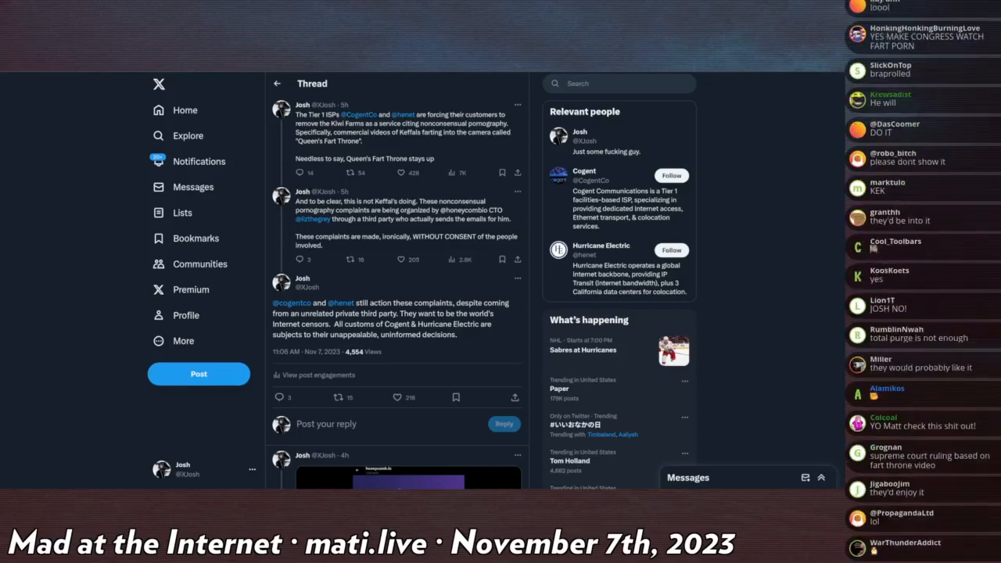
scroll(down, 3)
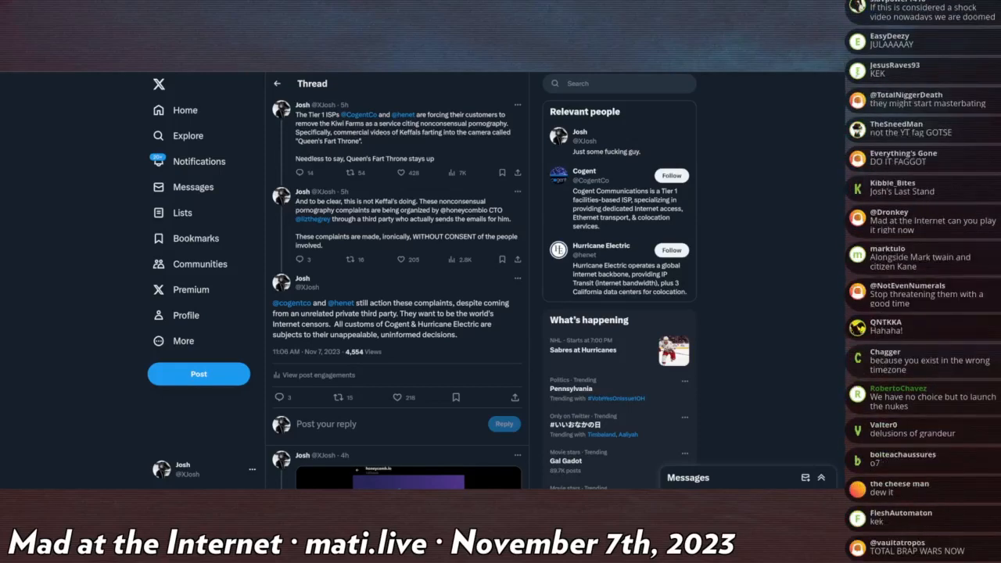
scroll(down, 3)
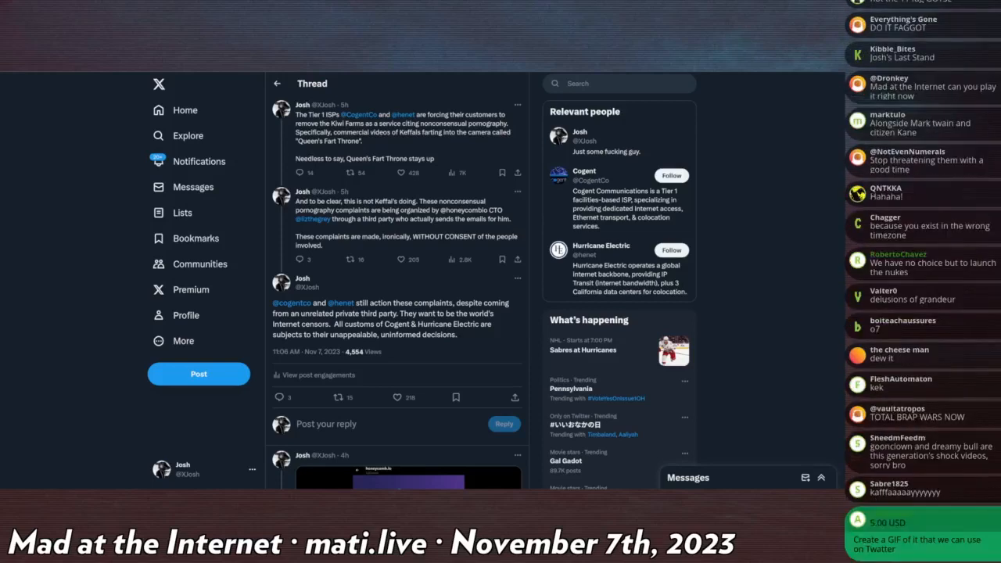
scroll(down, 3)
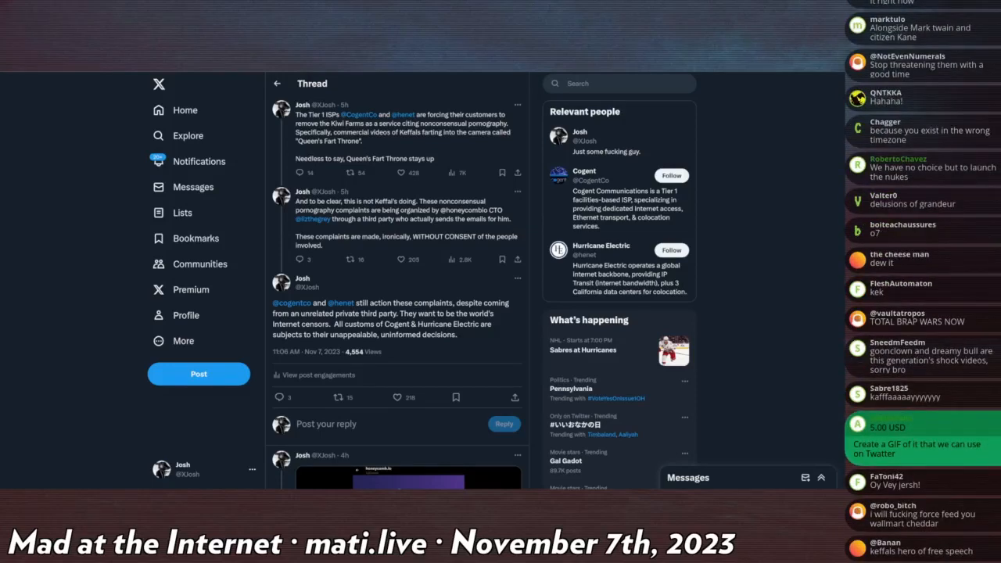
scroll(down, 3)
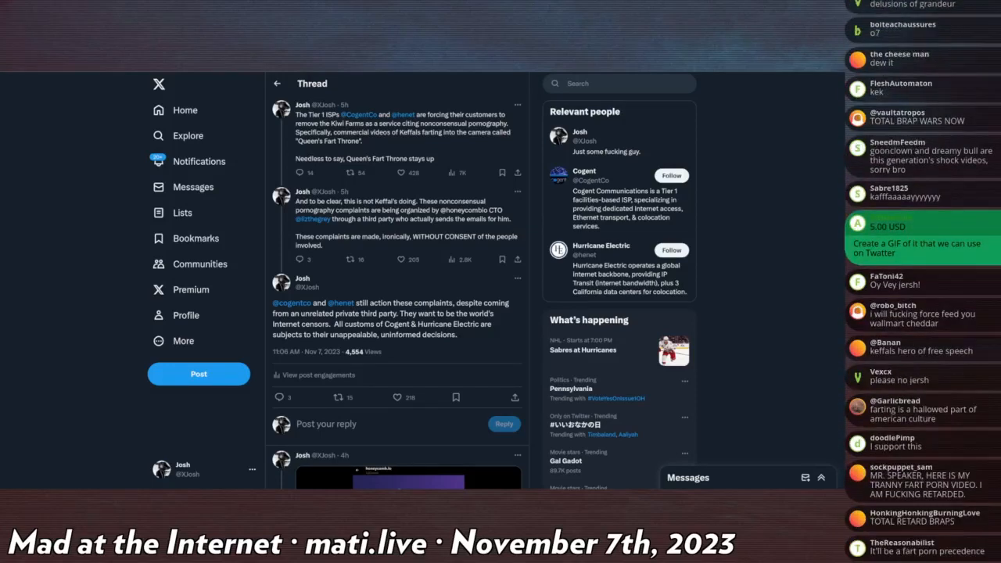
scroll(down, 3)
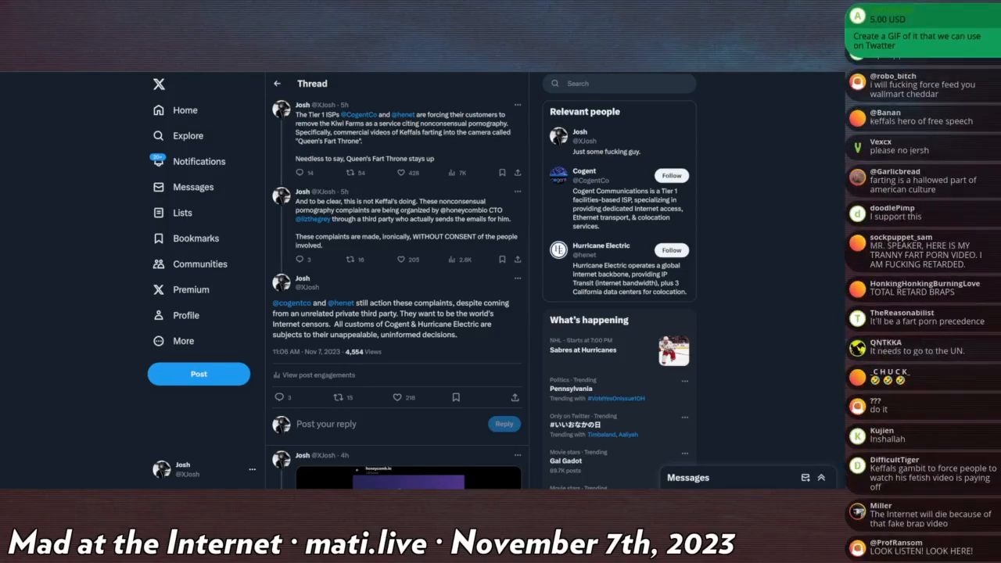
scroll(down, 3)
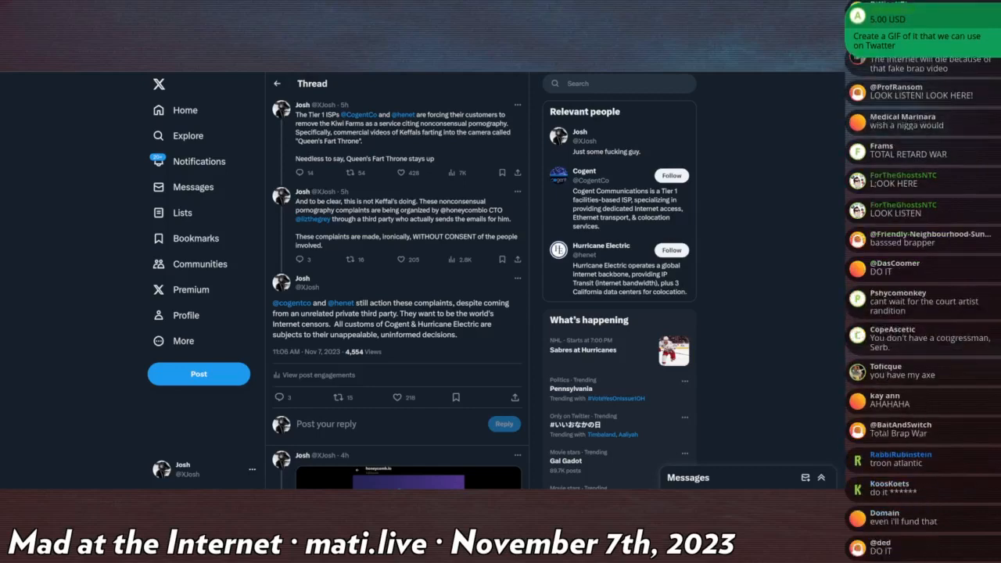
scroll(down, 3)
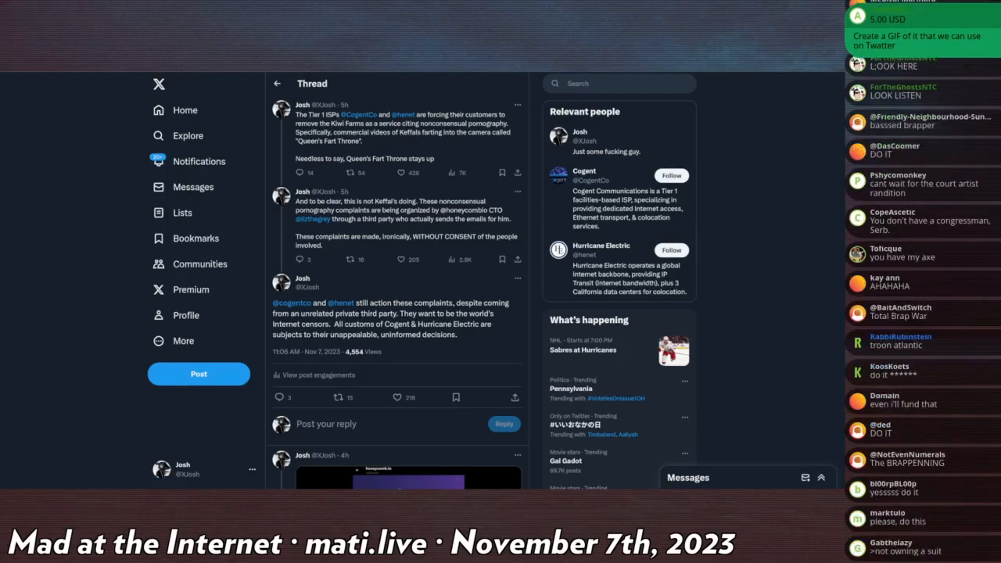
scroll(down, 3)
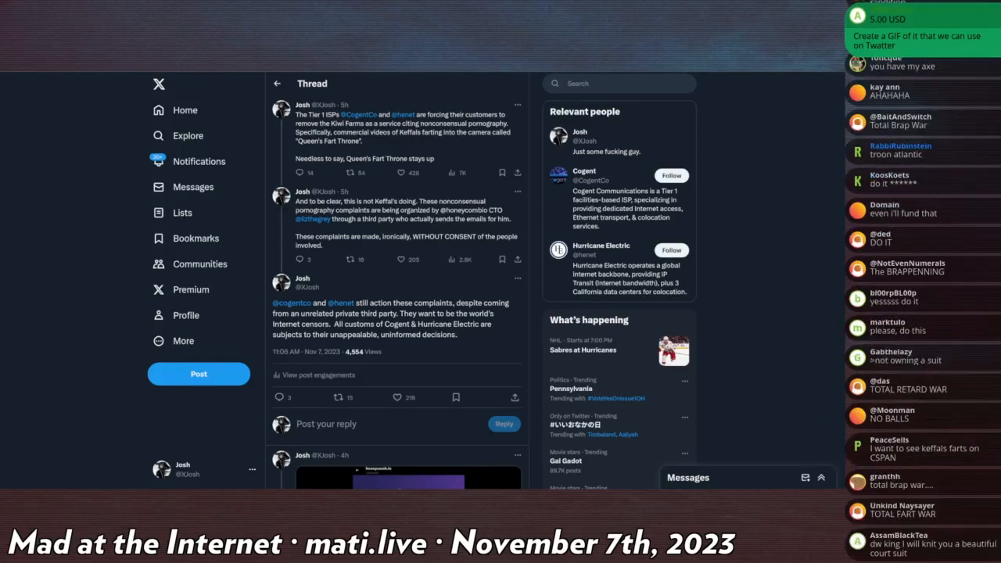
scroll(down, 3)
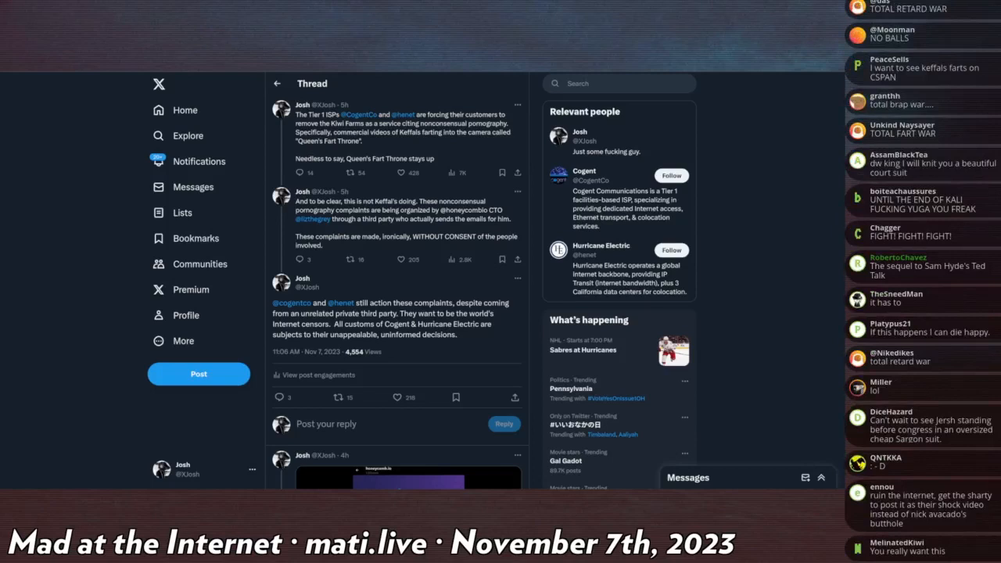
scroll(down, 3)
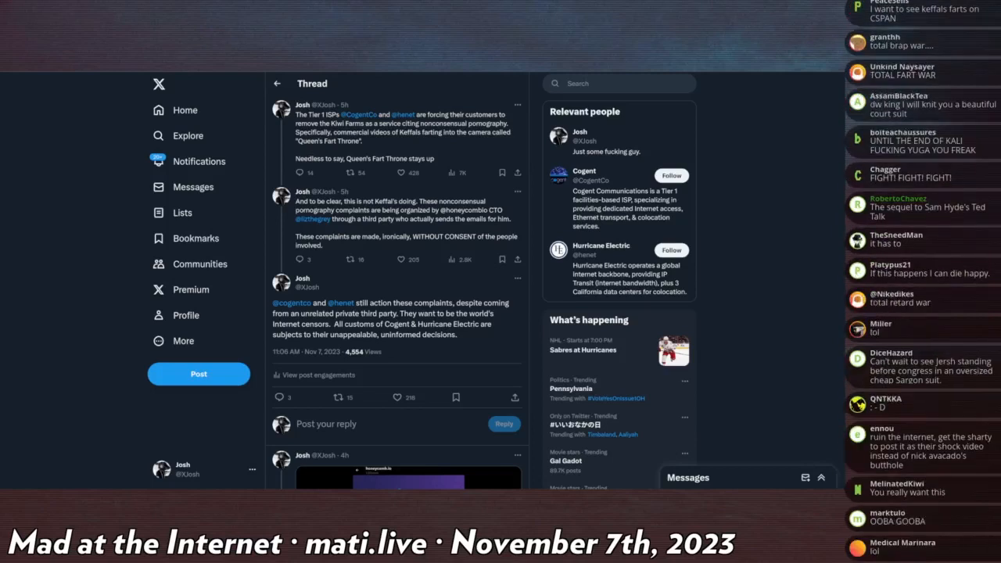
scroll(down, 3)
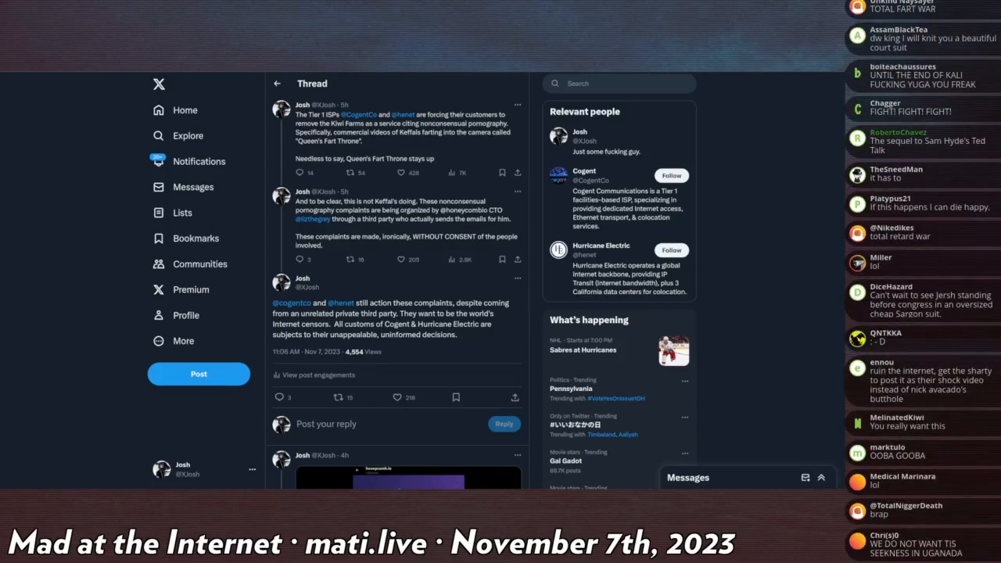